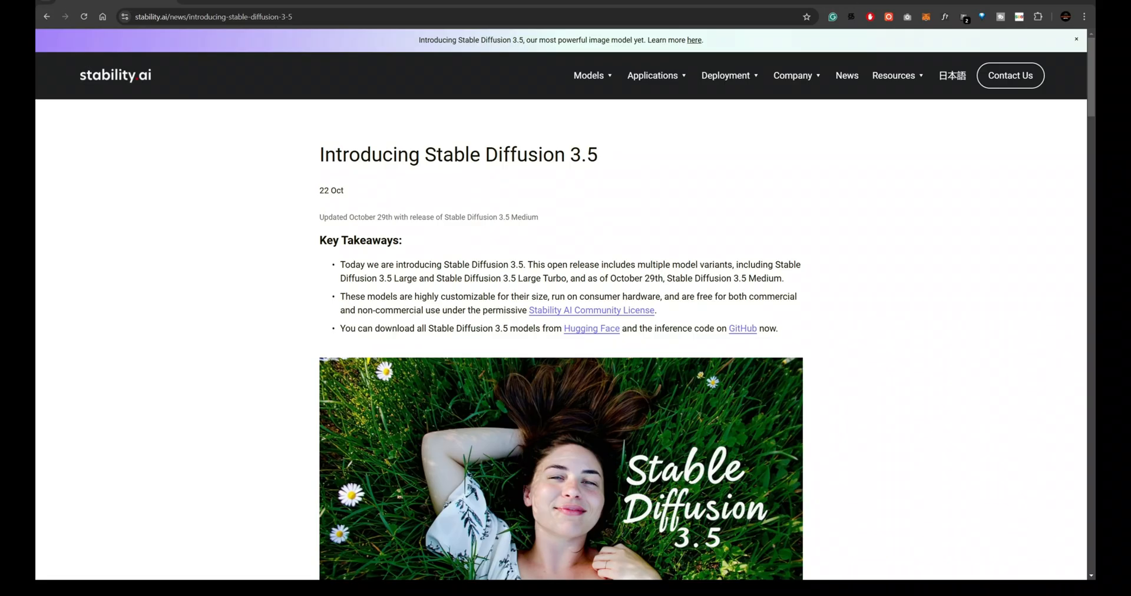
mouse_move(740, 218)
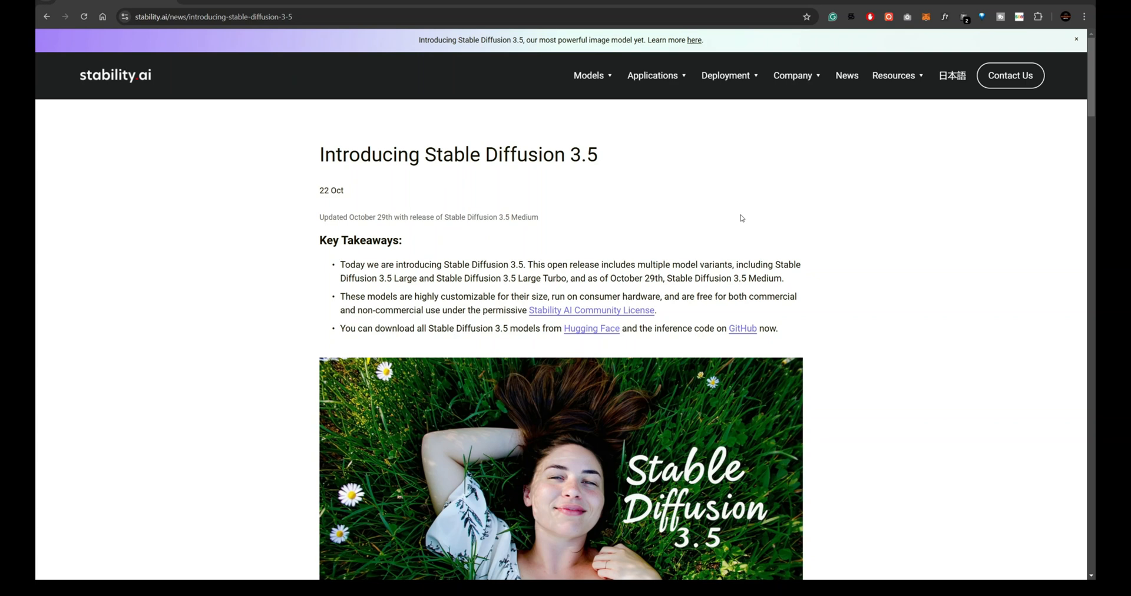
- Scroll down through the Hugging Face stable-diffusion-3.5-large Space page
scroll(down, 3)
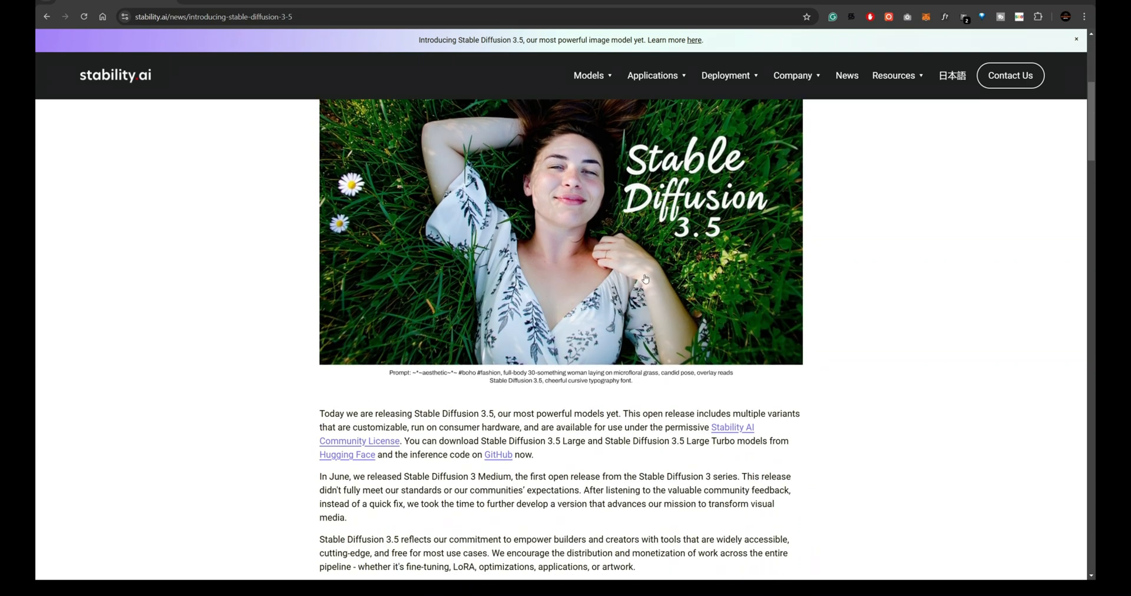
mouse_move(650, 400)
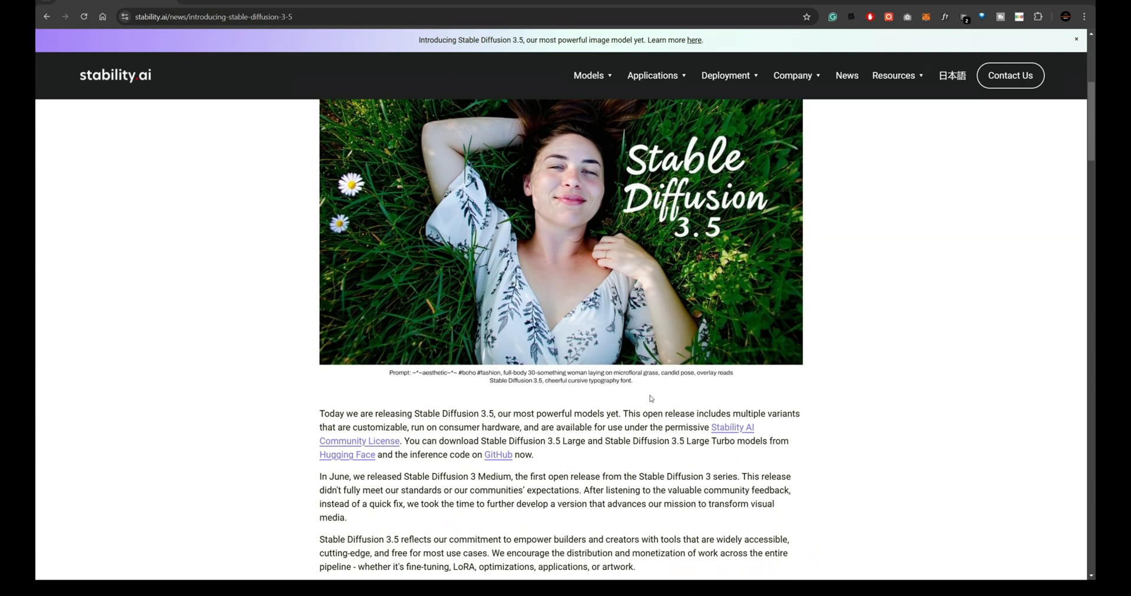
scroll(down, 3)
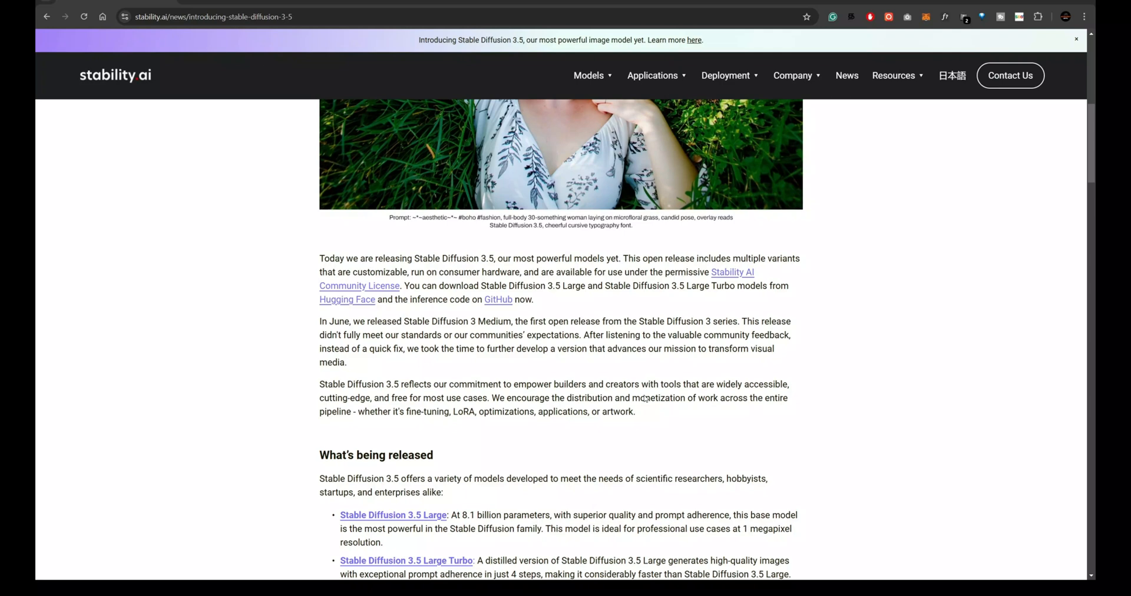
scroll(down, 3)
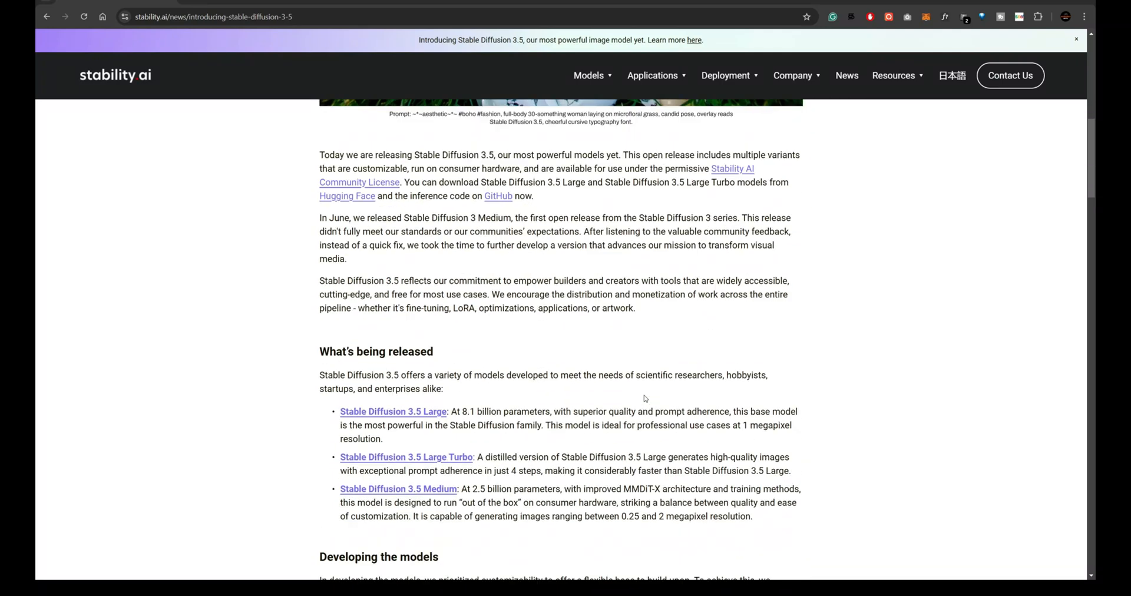
scroll(down, 3)
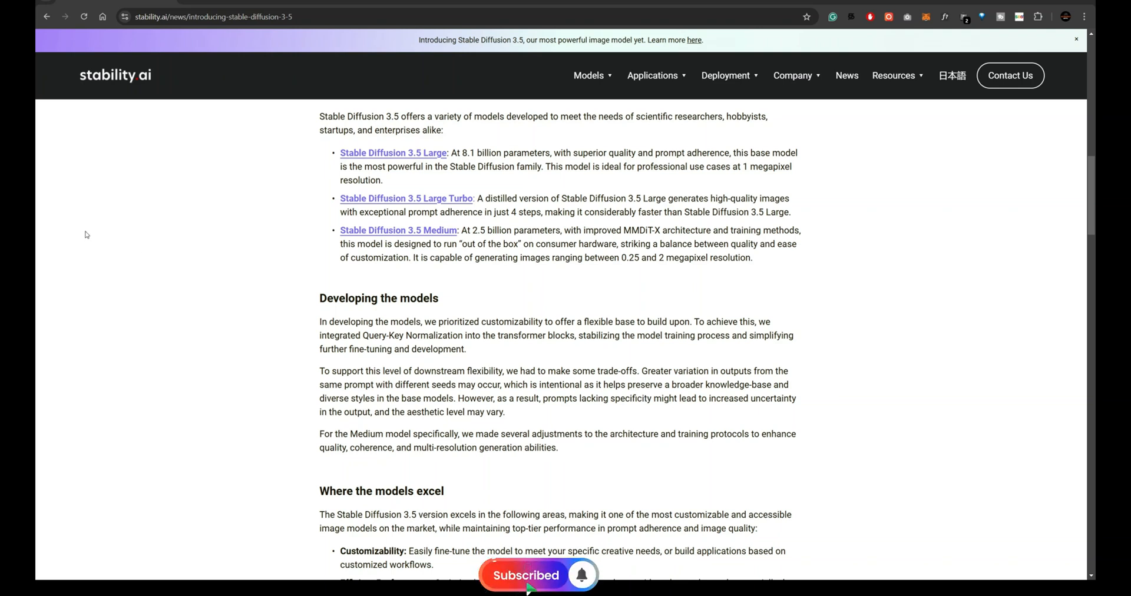
mouse_move(706, 294)
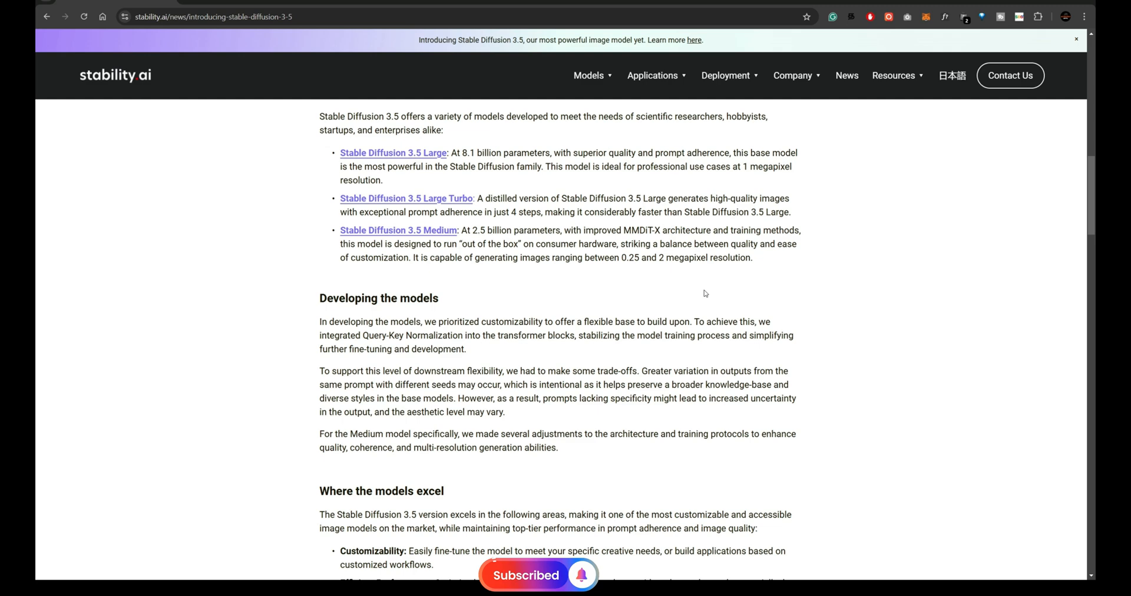
scroll(down, 3)
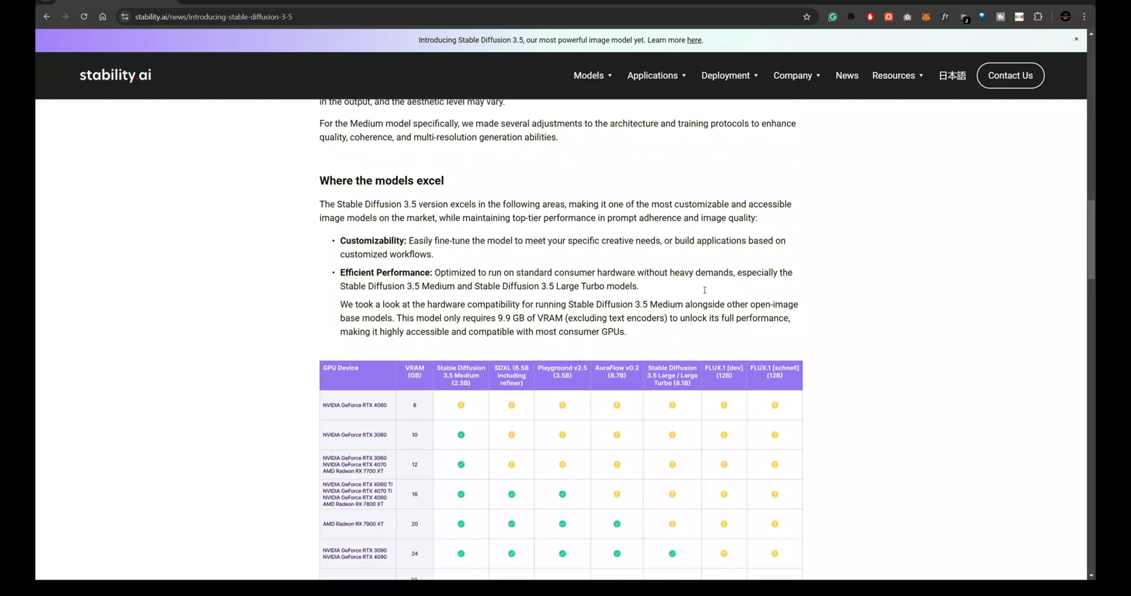
scroll(down, 3)
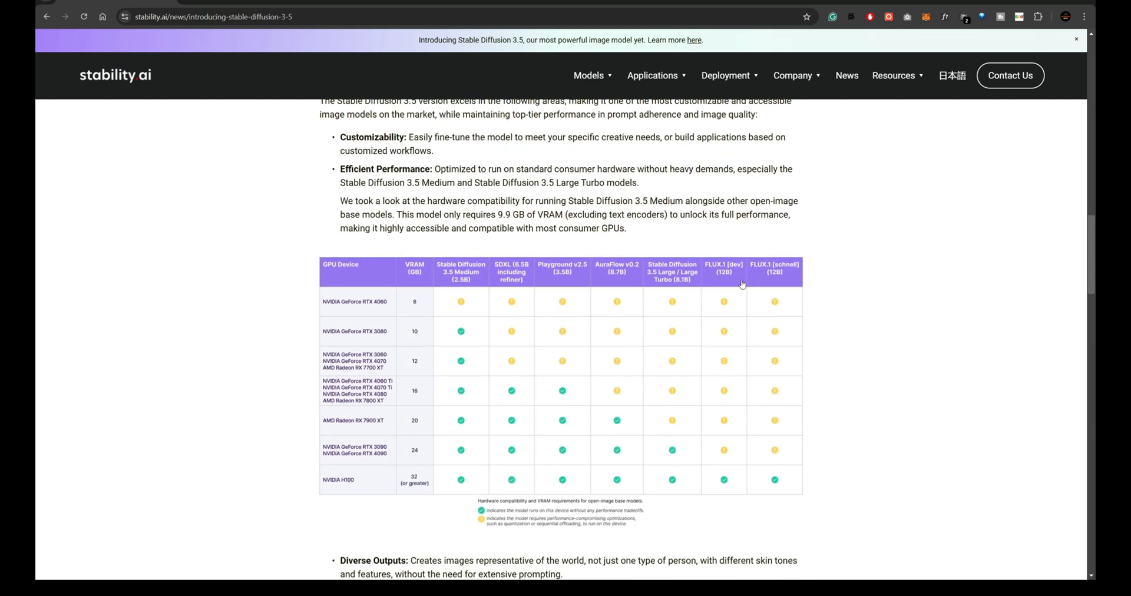
mouse_move(517, 367)
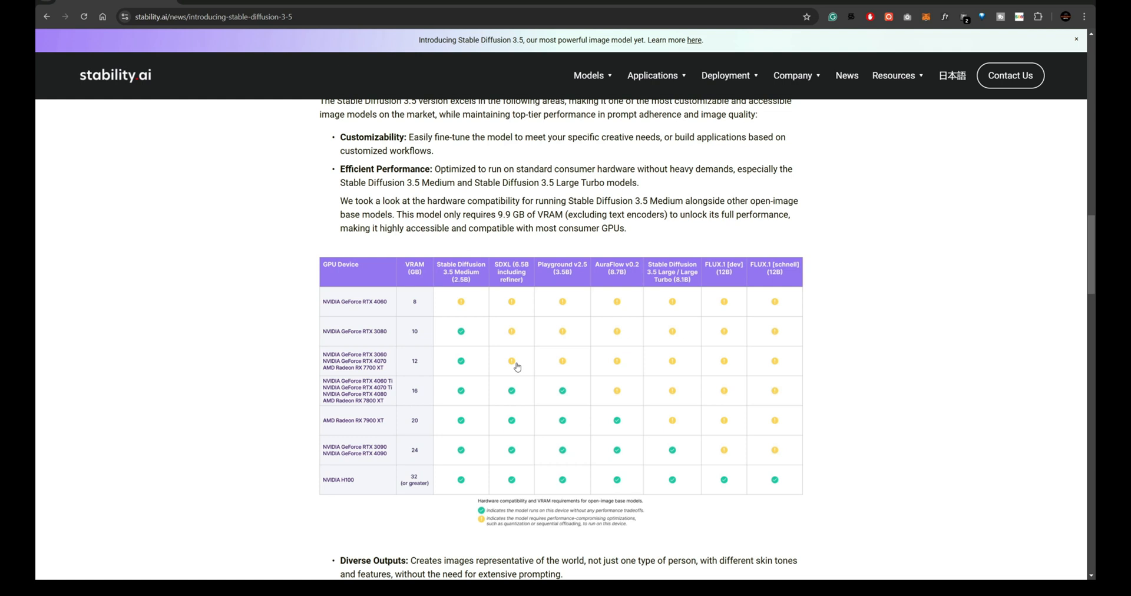
mouse_move(498, 360)
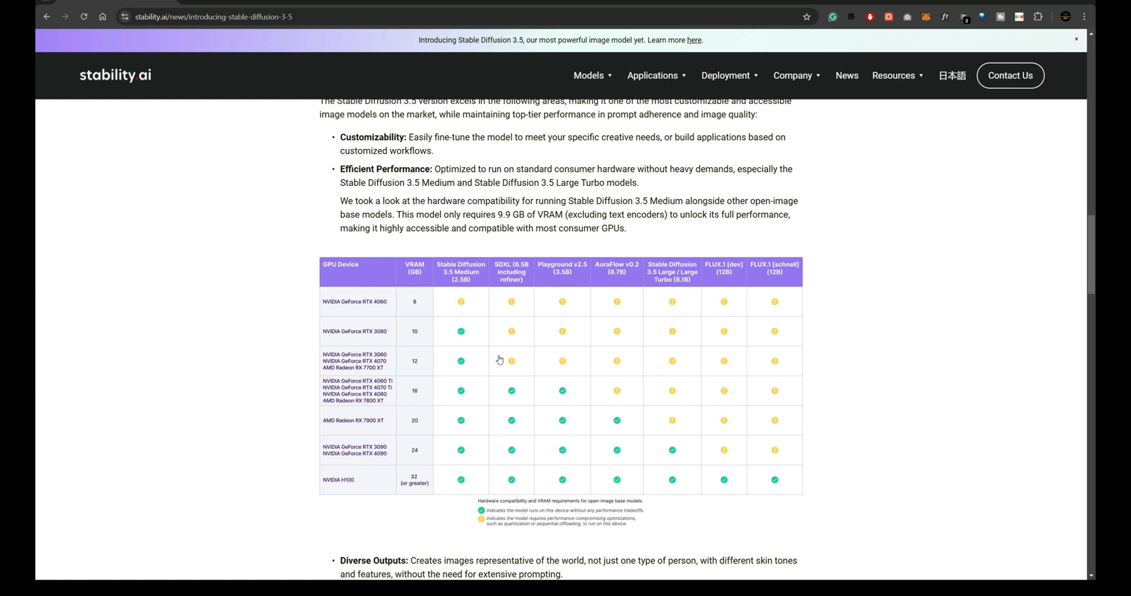
scroll(down, 3)
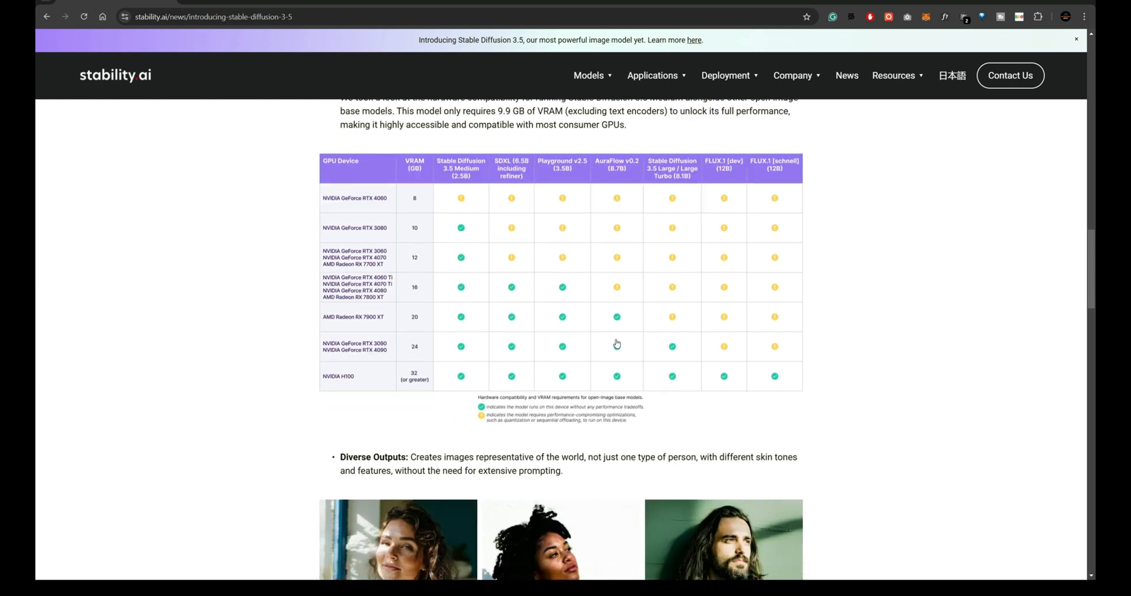
mouse_move(828, 359)
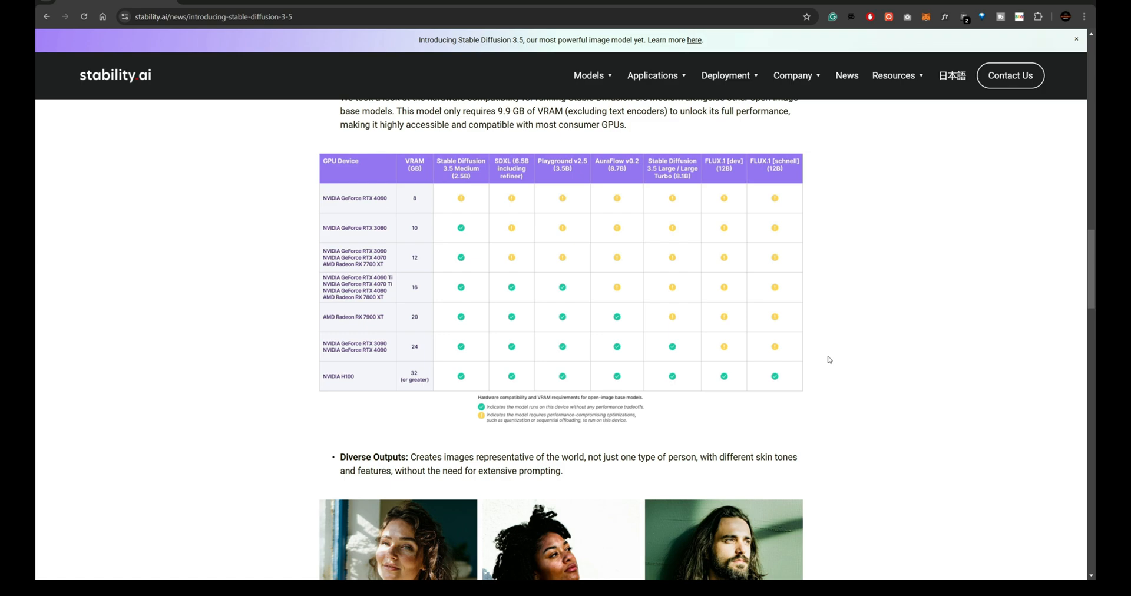
scroll(down, 3)
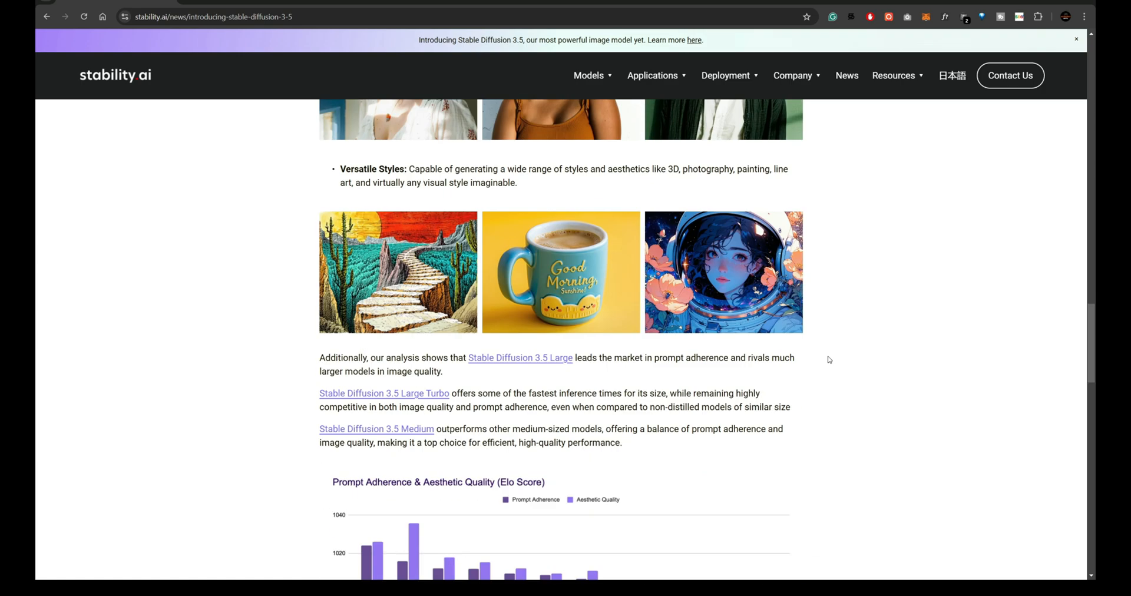
scroll(down, 3)
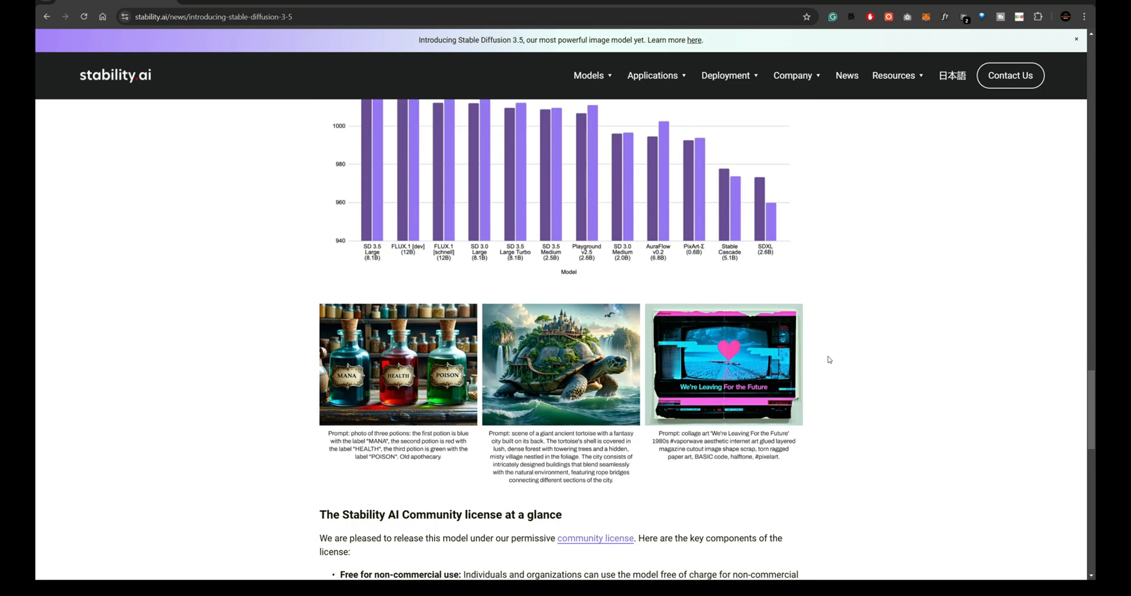
scroll(down, 3)
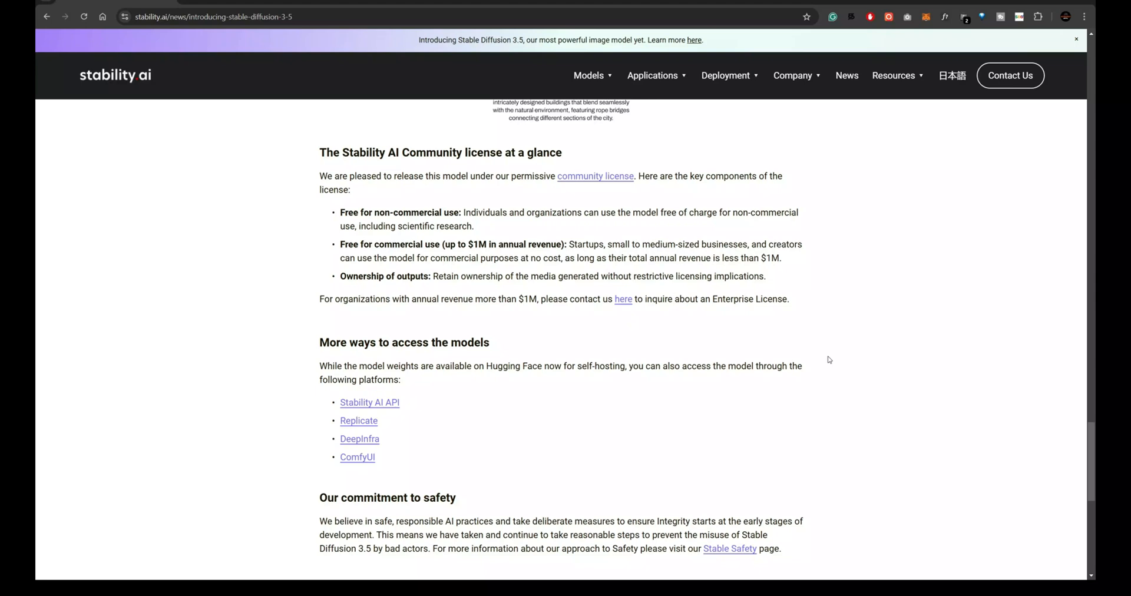
scroll(down, 3)
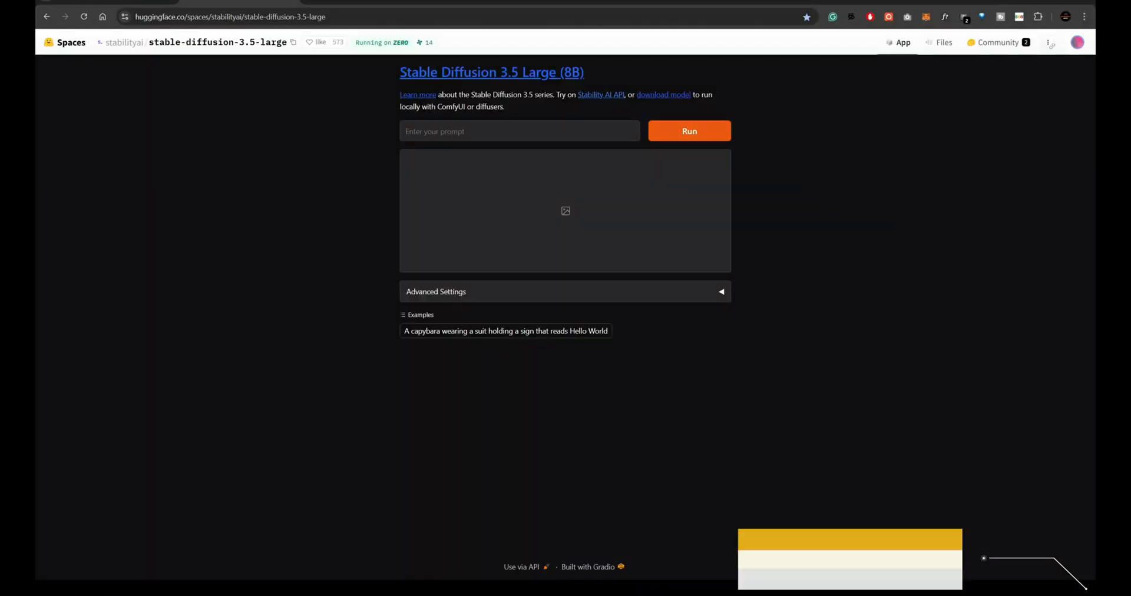
- Run the lush-garden prompt with glowing social icons through SD 3.5 Large
click(519, 131)
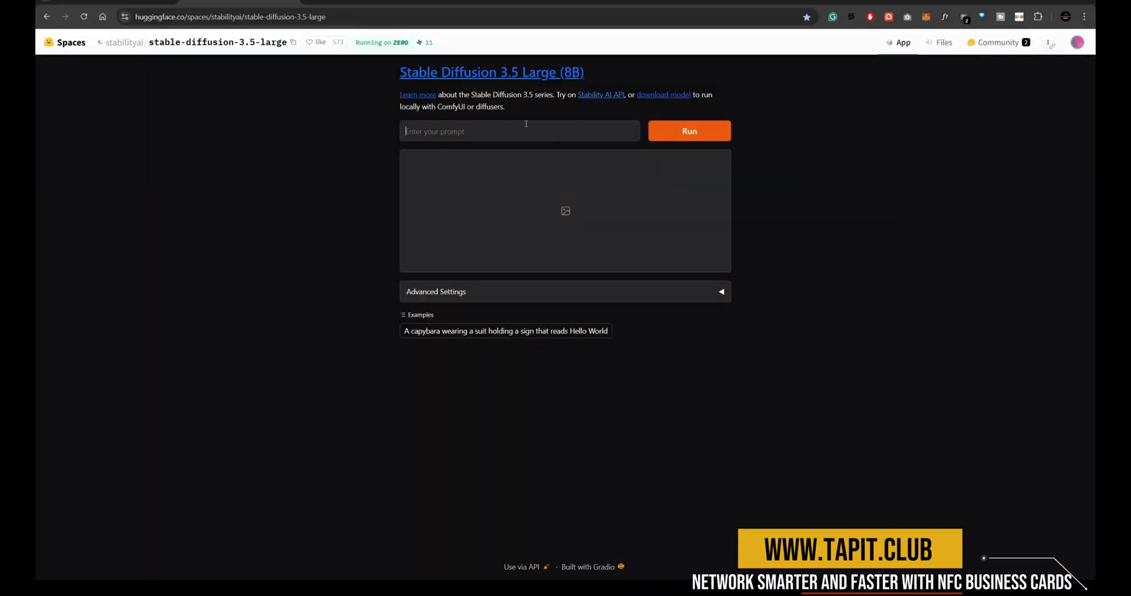
click(688, 131)
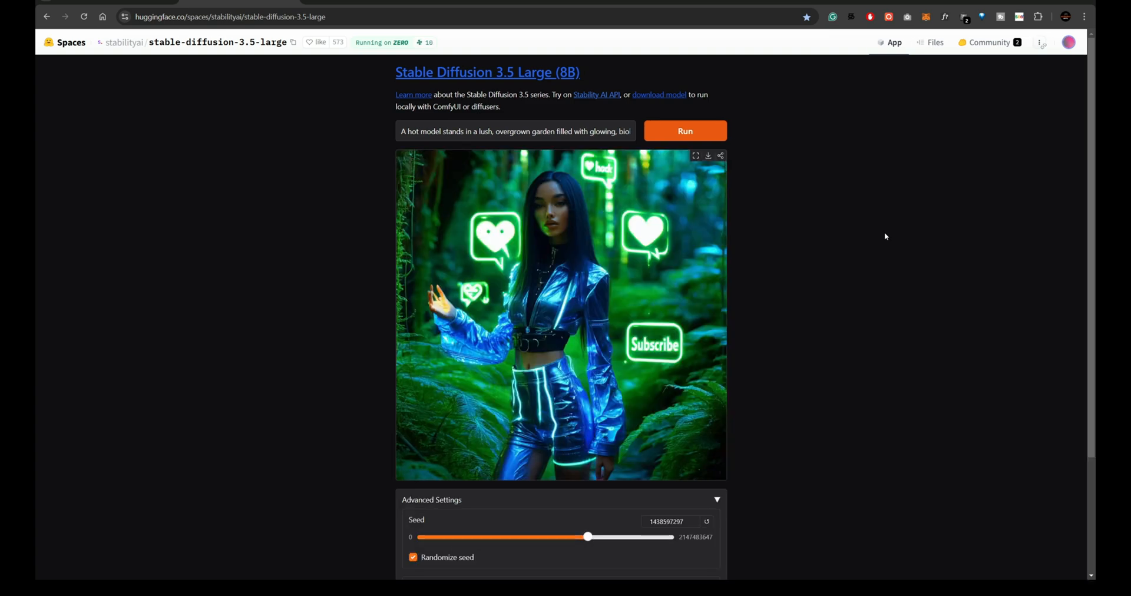
scroll(down, 3)
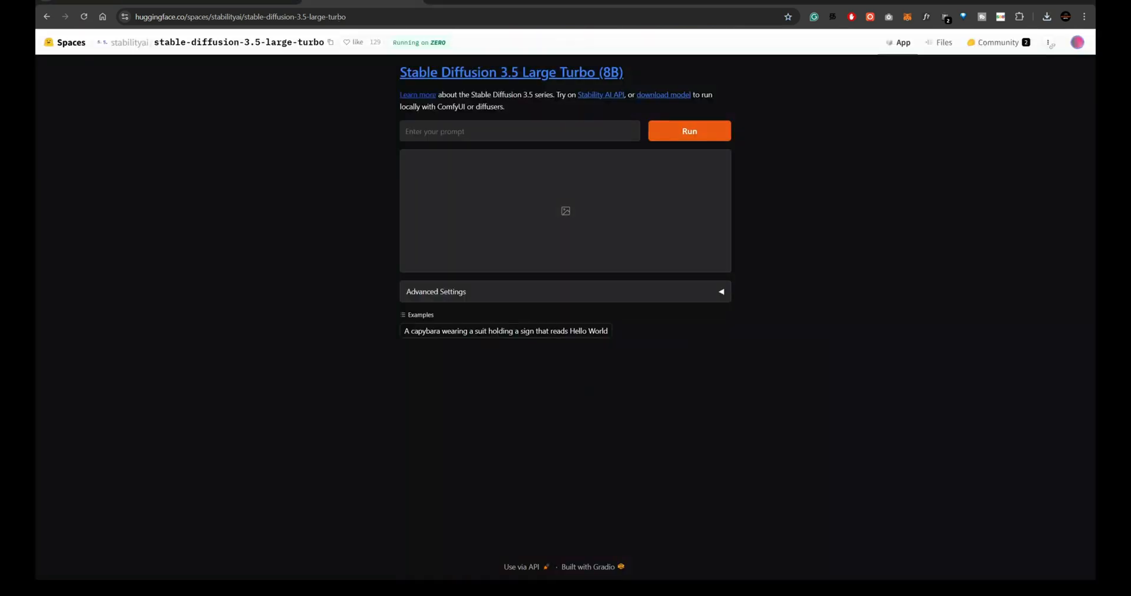
- Run the sandy-beach model prompt in the SD 3.5 Large Turbo Space and review the result
click(684, 131)
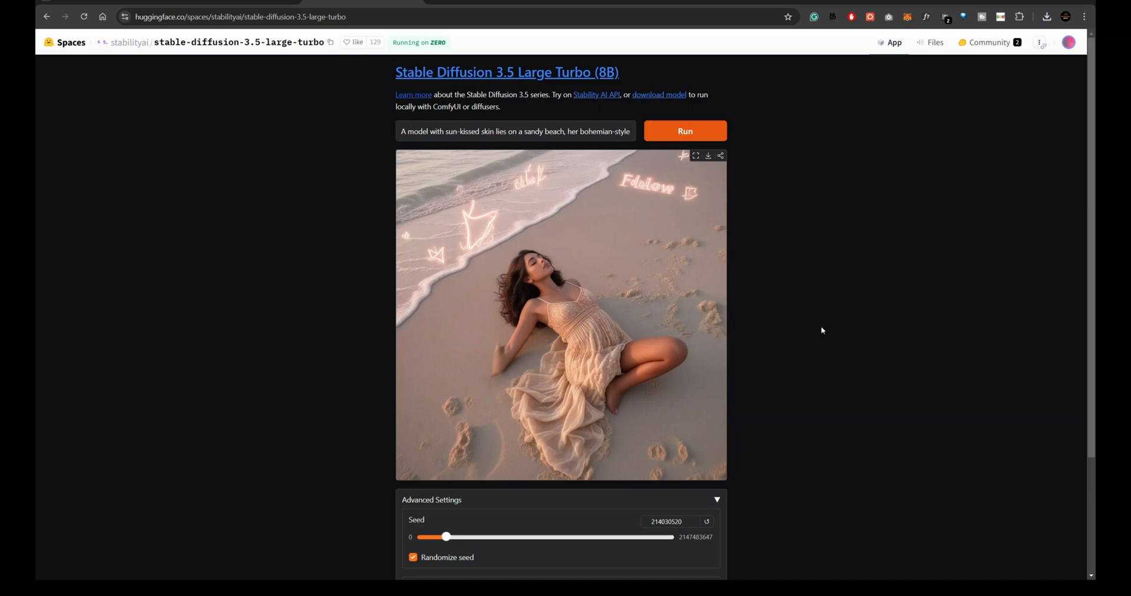
scroll(down, 3)
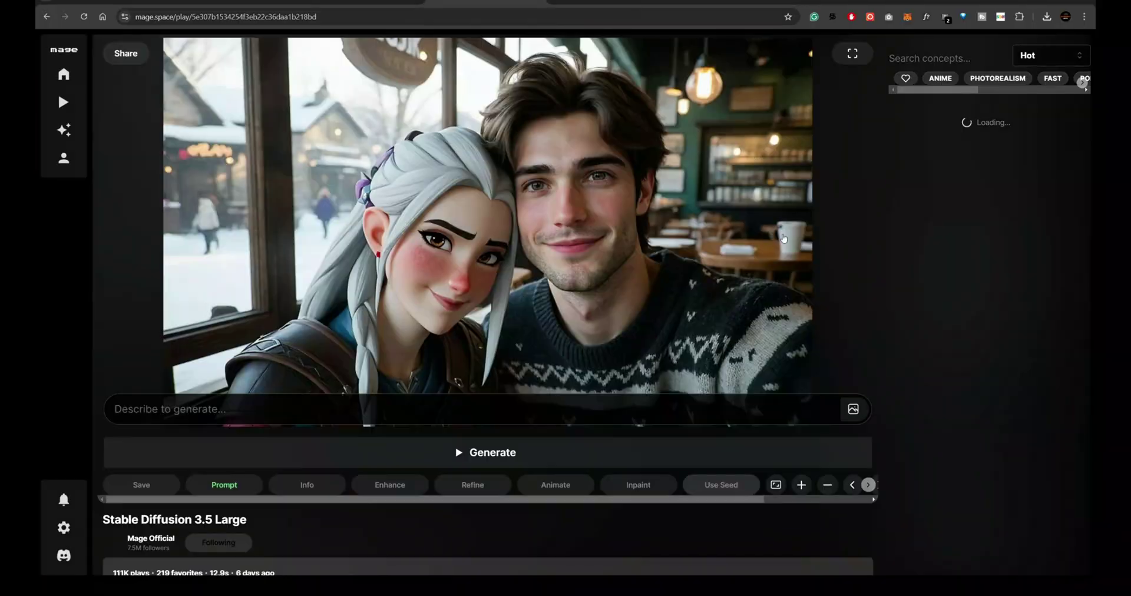
- Generate the vine-covered skyscraper portrait on Mage.space and open it in full view
scroll(down, 3)
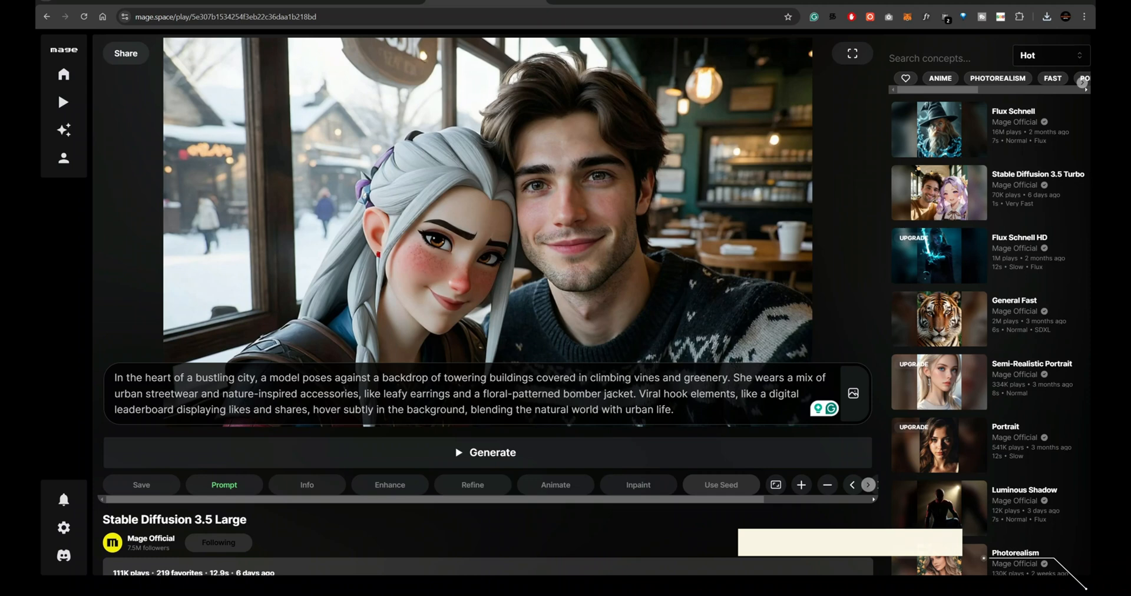
click(485, 452)
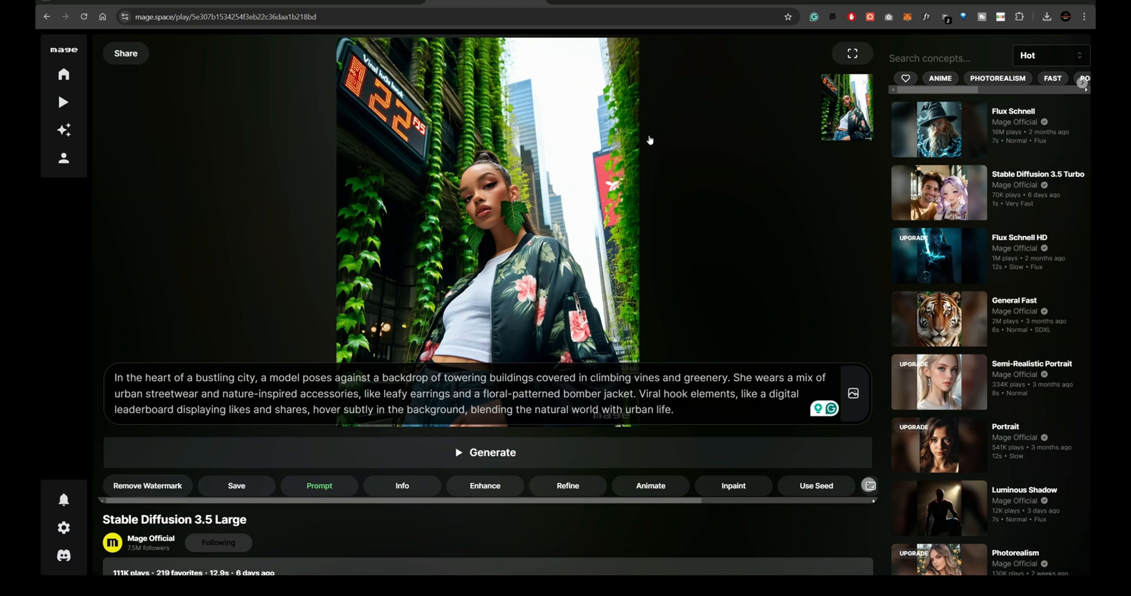
click(852, 53)
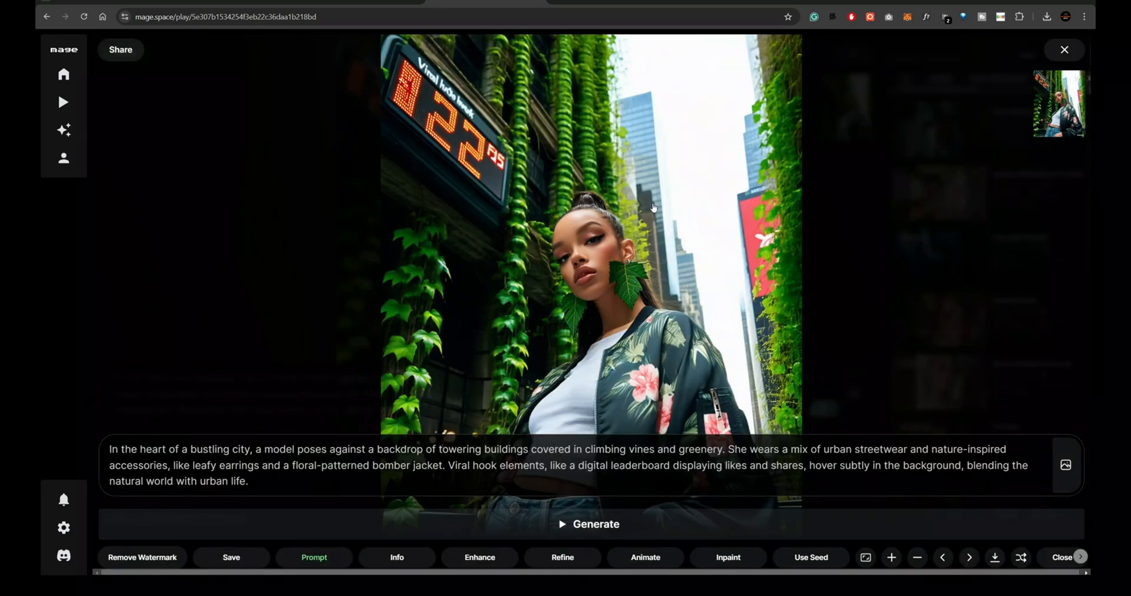
mouse_move(632, 193)
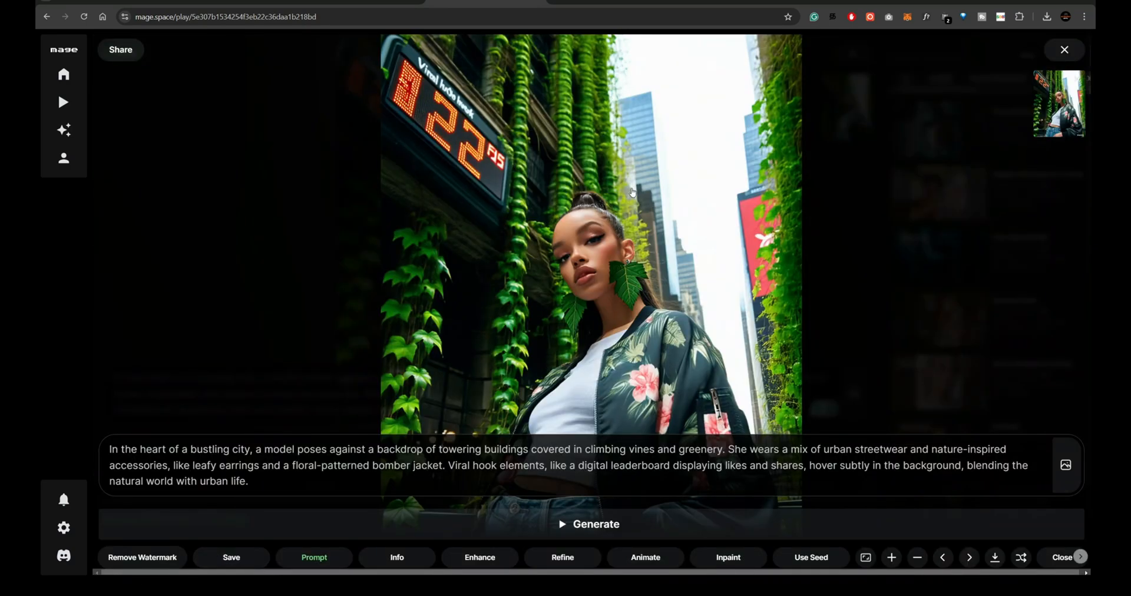
mouse_move(916, 106)
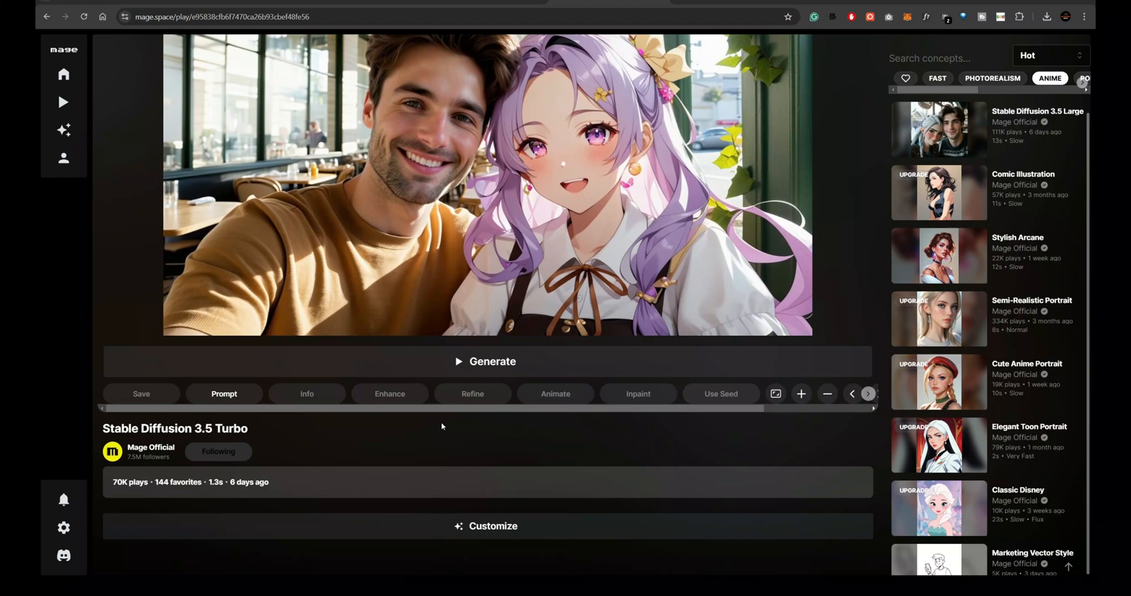
- Generate the forest portrait with glowing Follow icons using Mage's SD 3.5 Turbo
click(224, 393)
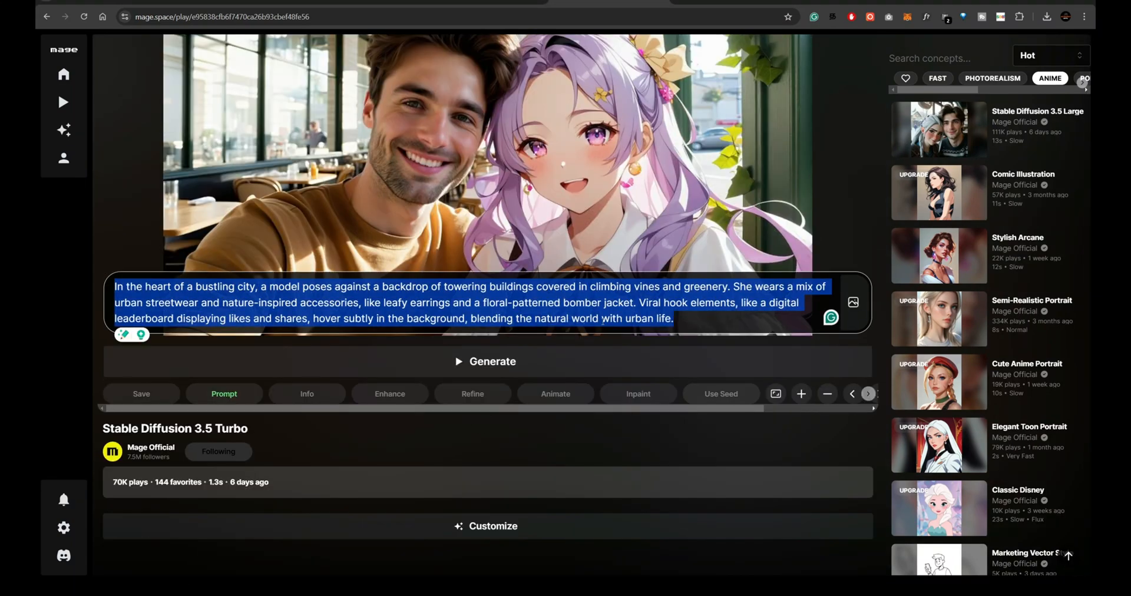
click(485, 361)
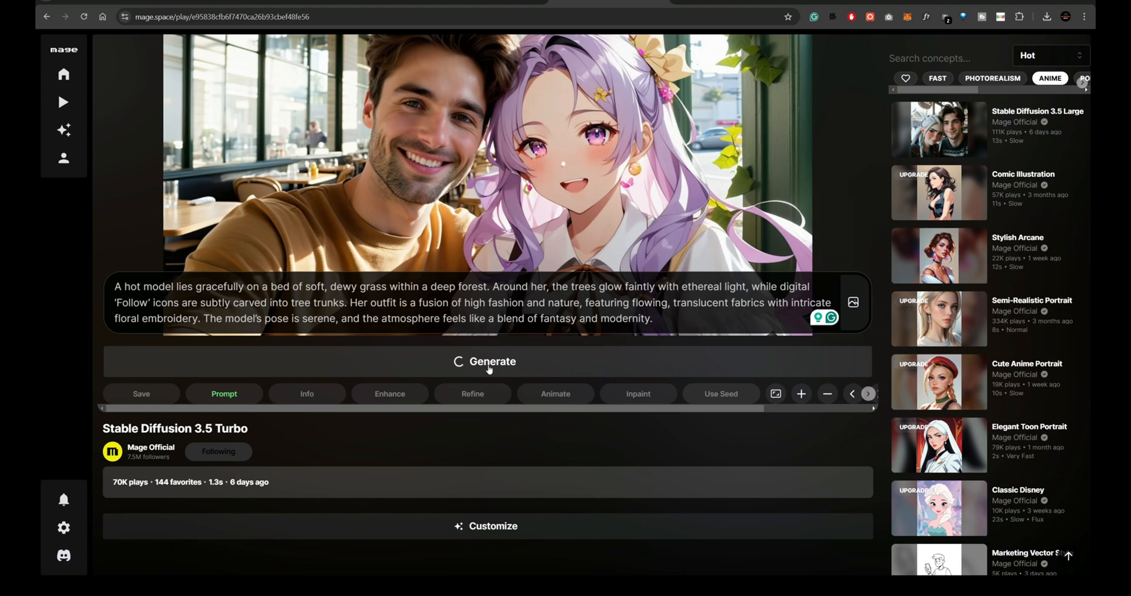
click(485, 362)
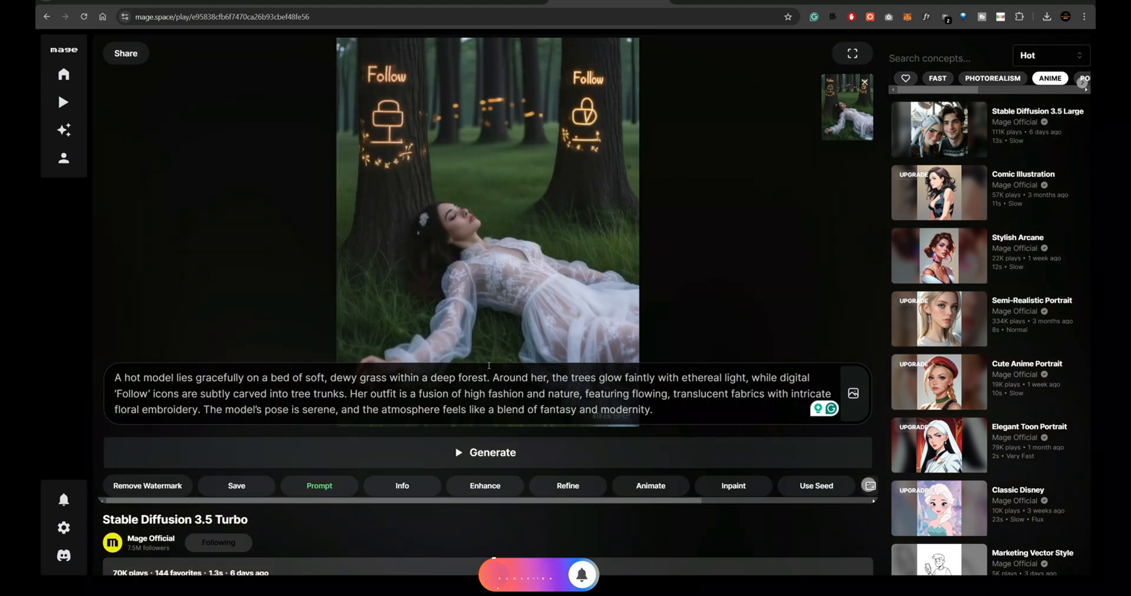
click(851, 53)
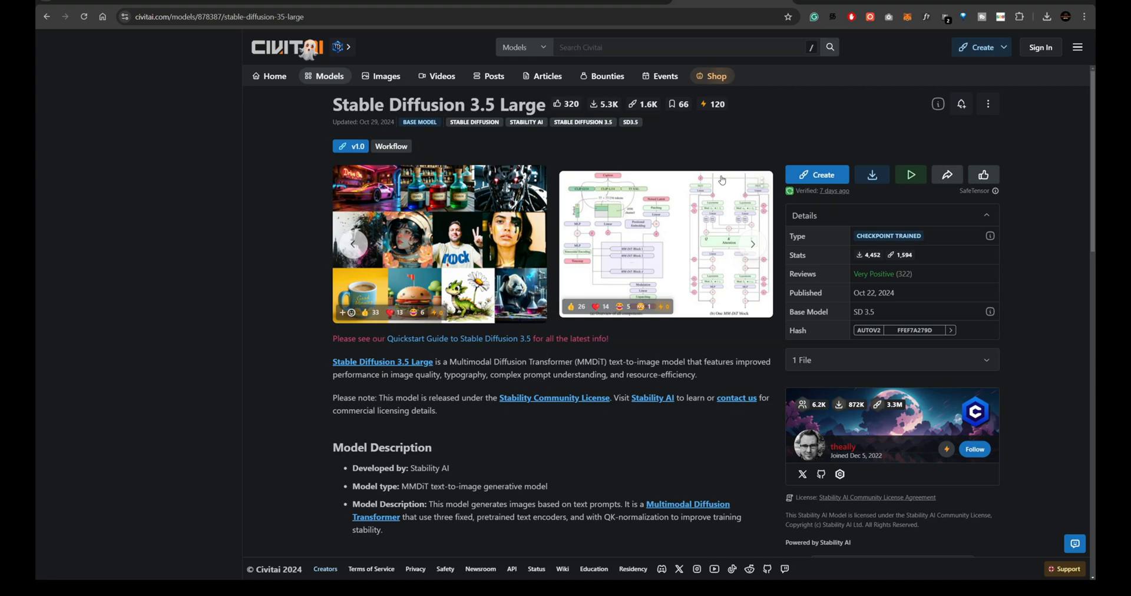
- Open Civitai's SD 3.5 Large generator and set a landscape aspect ratio for the picnic prompt
click(817, 175)
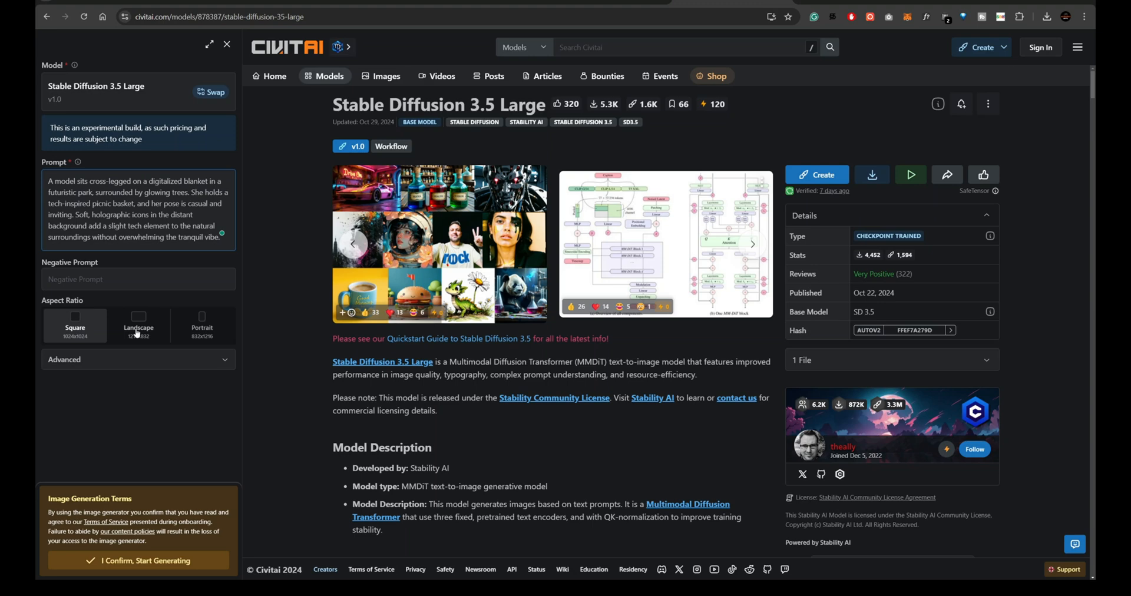
click(137, 561)
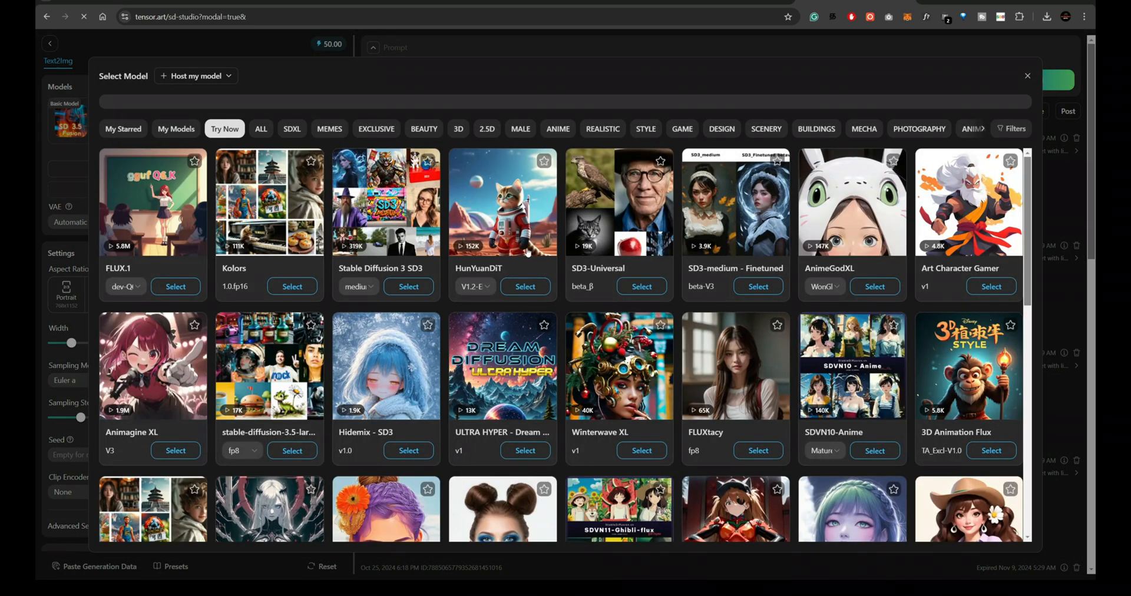
- Browse Tensor.Art's Try Now model grid and search models for '3.5'
scroll(down, 3)
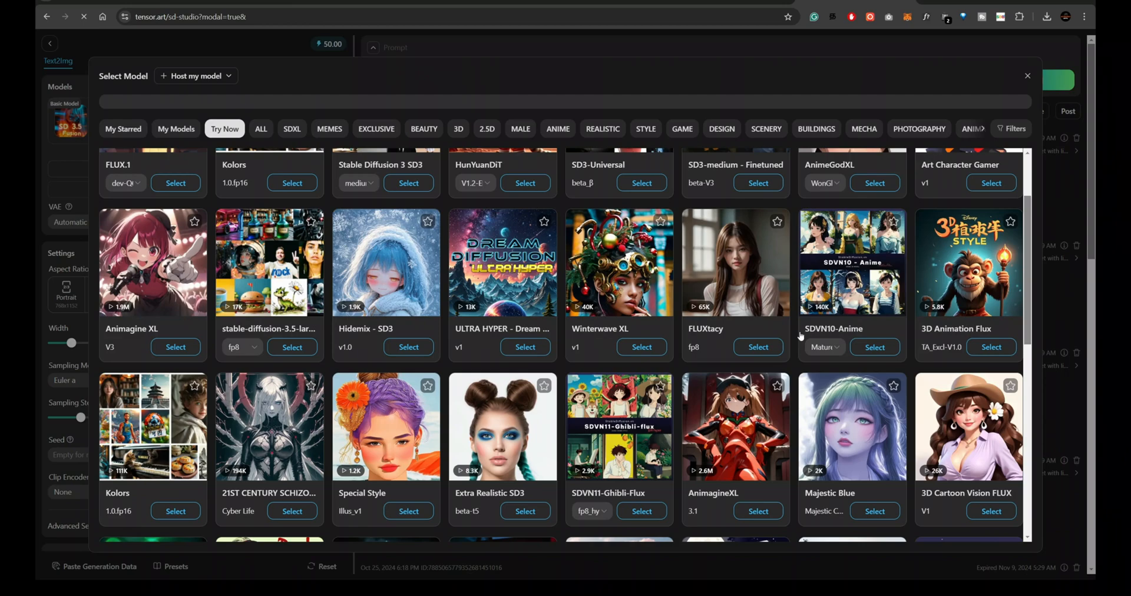
scroll(up, 3)
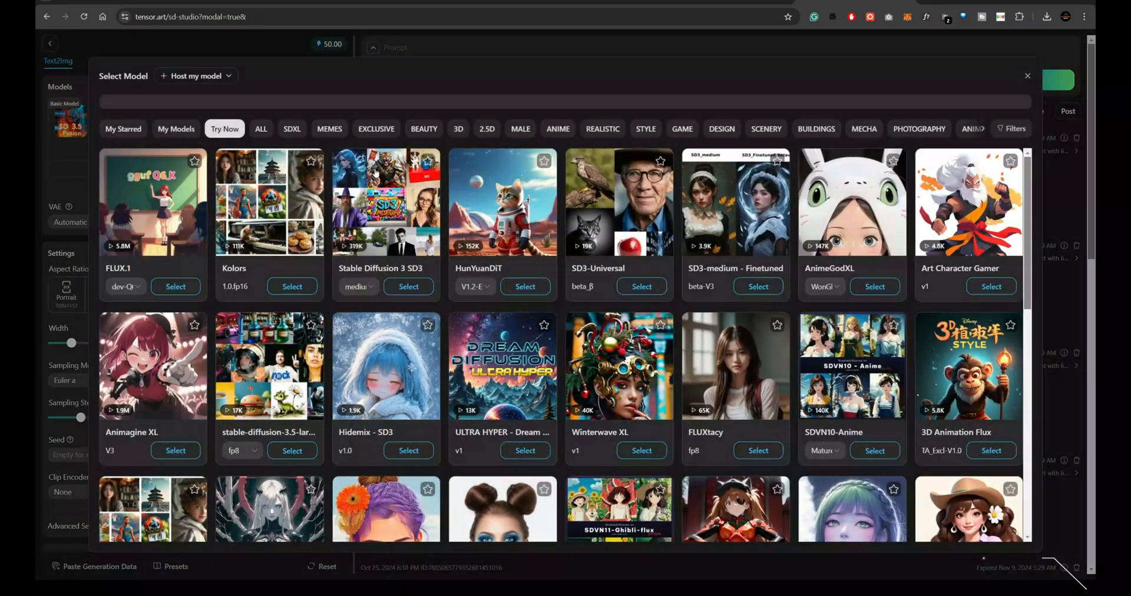
text(3.5)
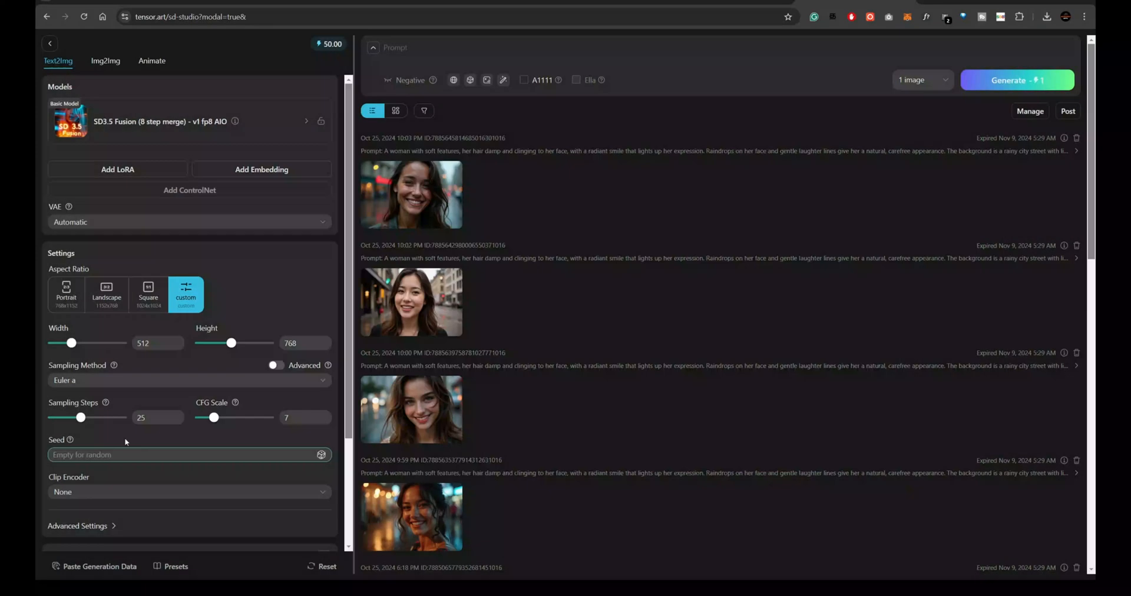
- Generate the landscape futuristic-park picnic image, view it enlarged, then close the preview
scroll(down, 3)
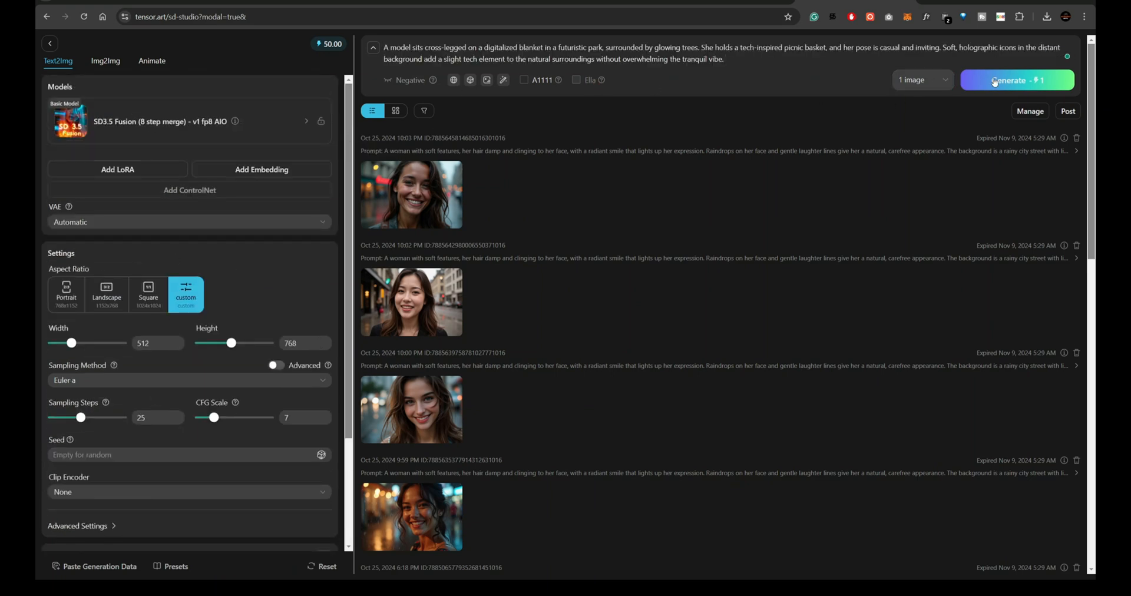
click(1016, 80)
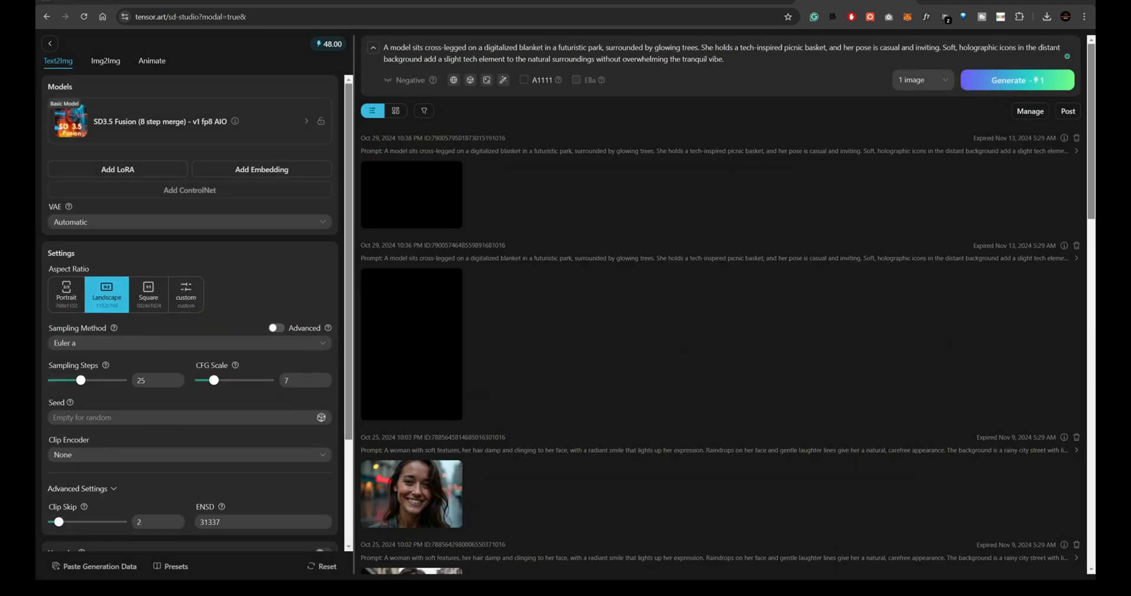
click(411, 194)
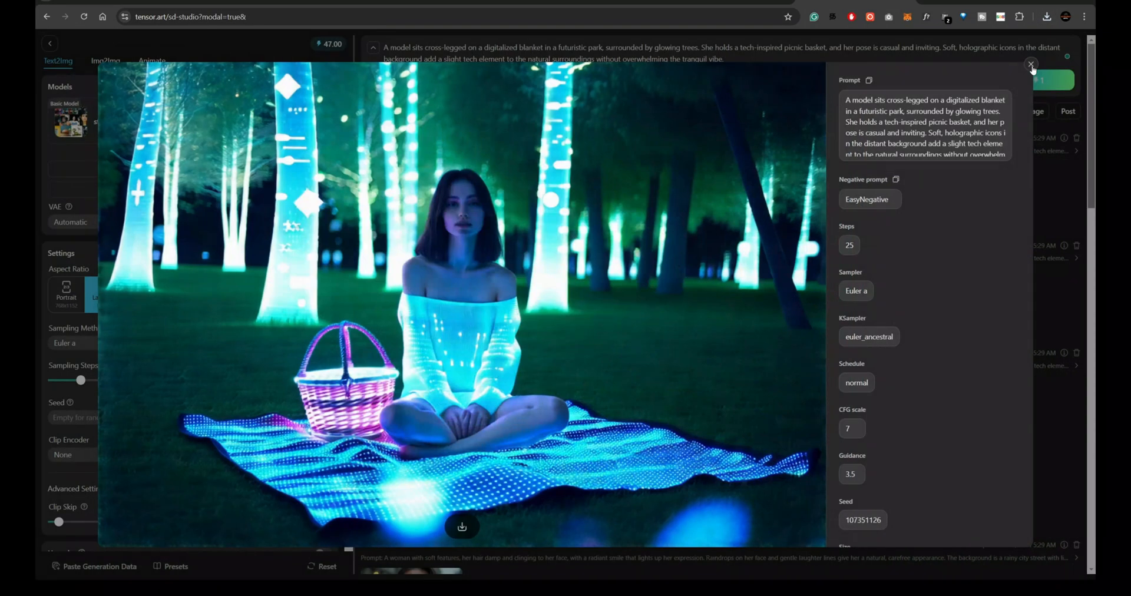
click(1030, 65)
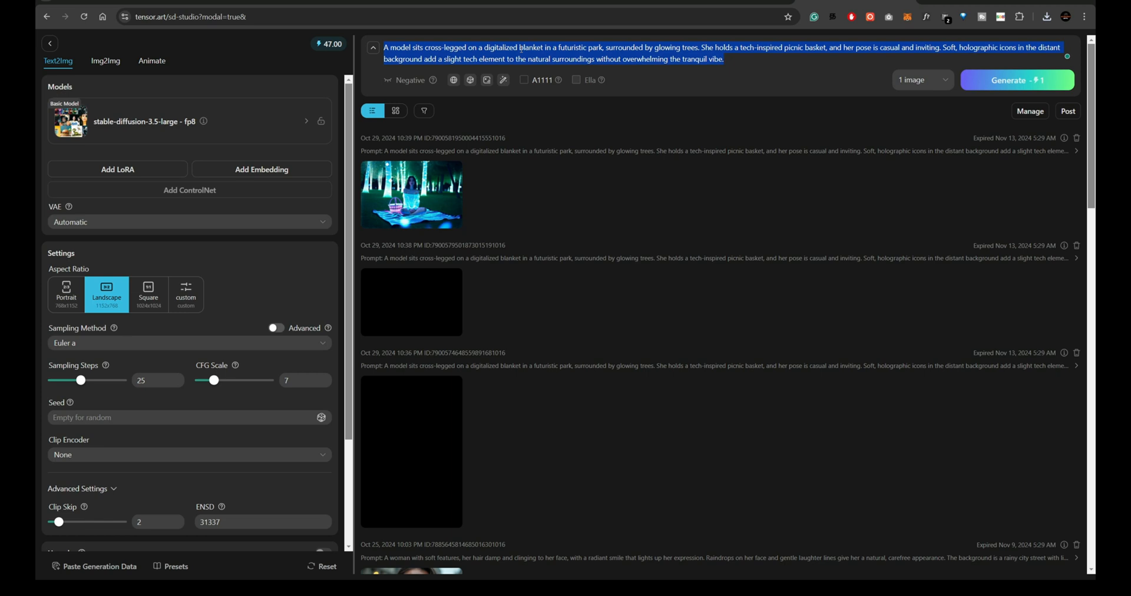
- Generate and download the neon-street portrait with SD 3.5 Large fp8, then search Glif for 'sd 3.5'
click(1016, 80)
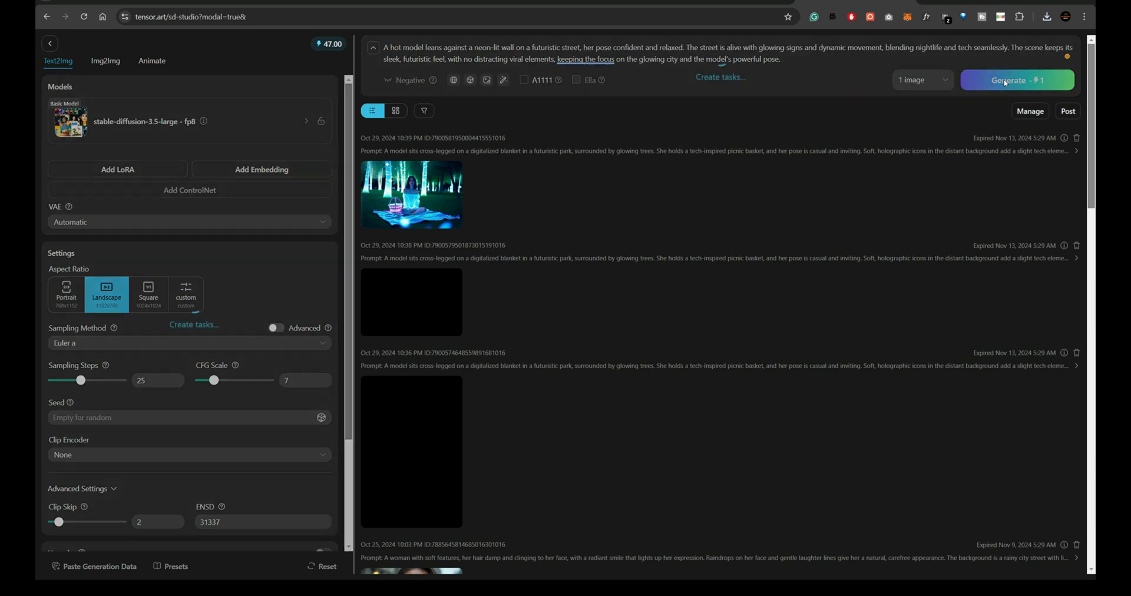
click(1016, 81)
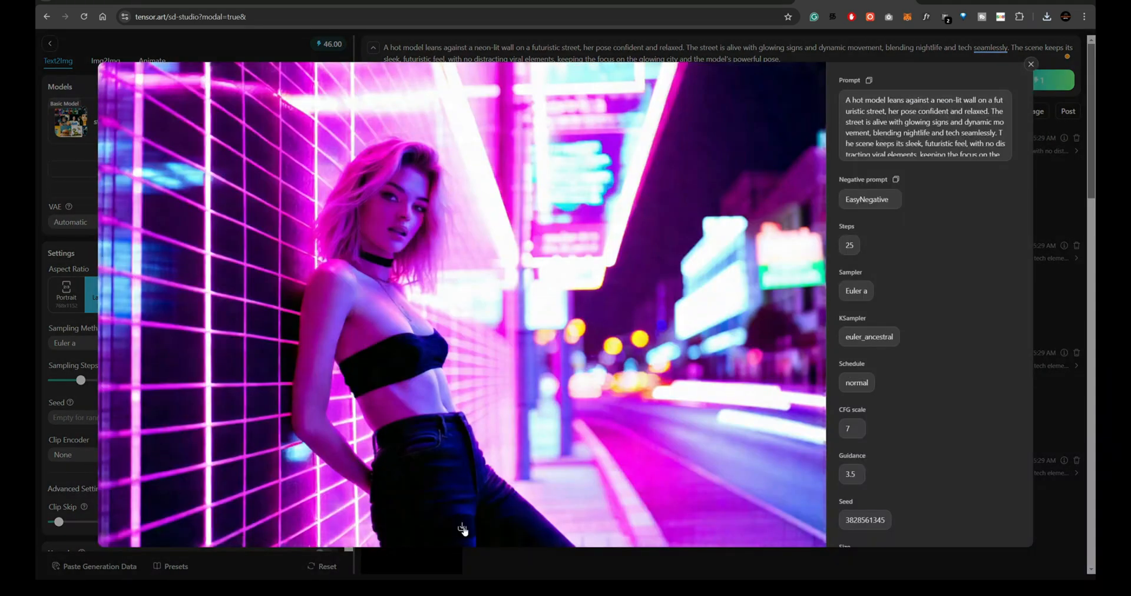
click(1031, 64)
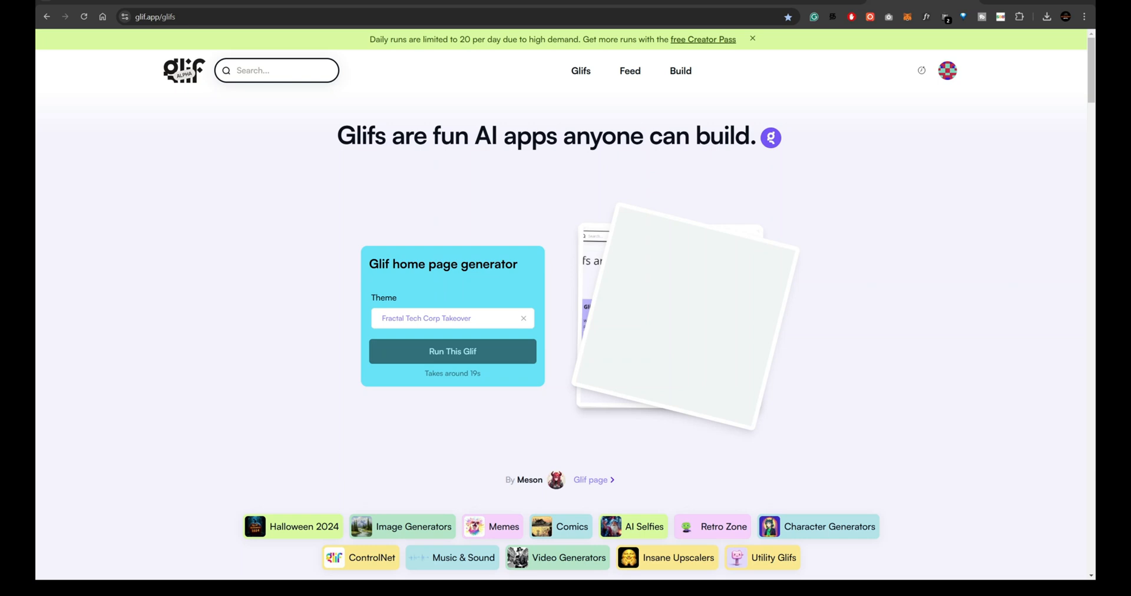
text(sd 3)
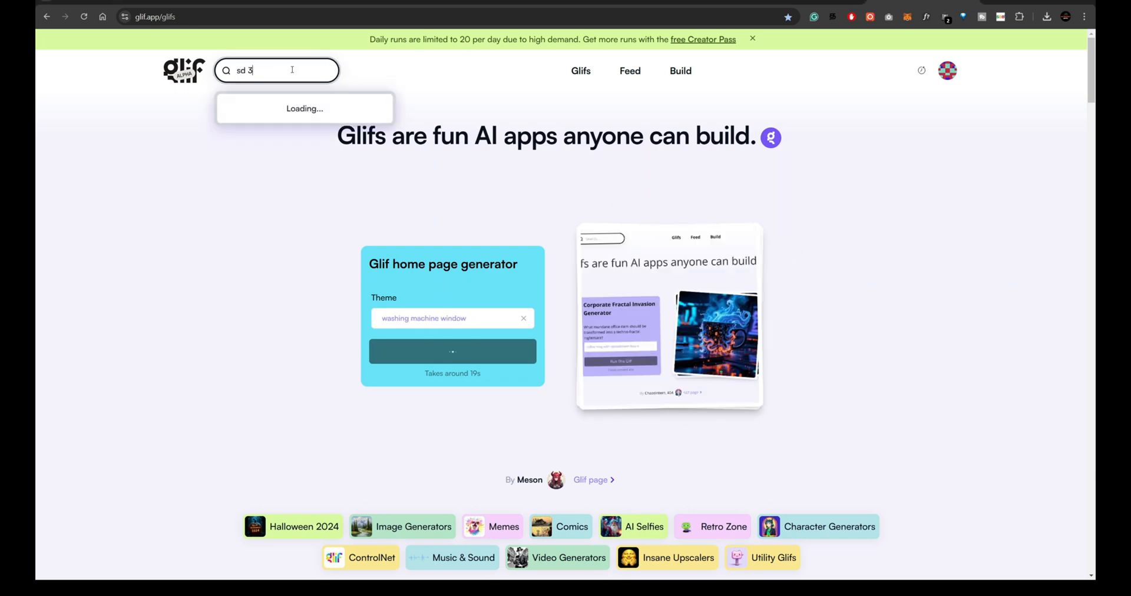
text(.5)
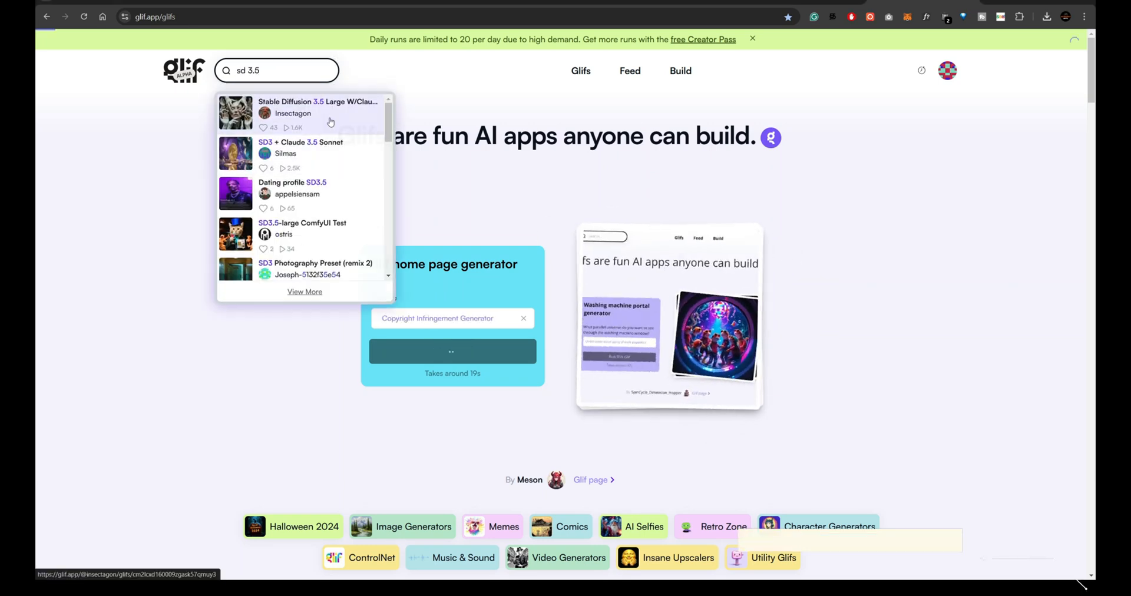
- Run the mountain-range prompt through the 'Stable Diffusion 3.5 Large W/Claude 3.5 prompt' glif
click(315, 111)
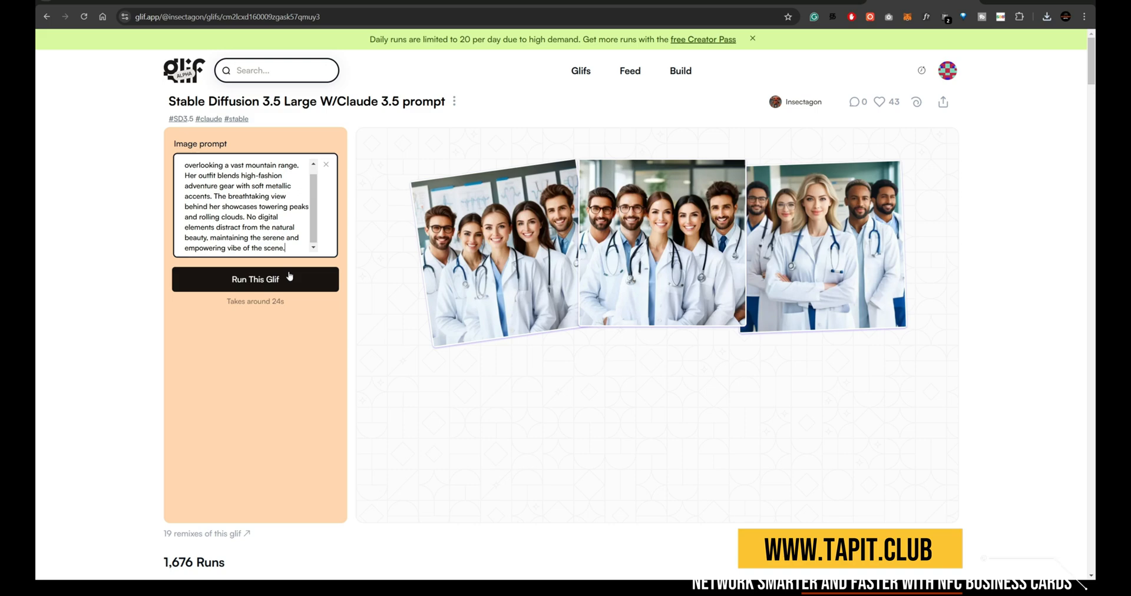
click(255, 279)
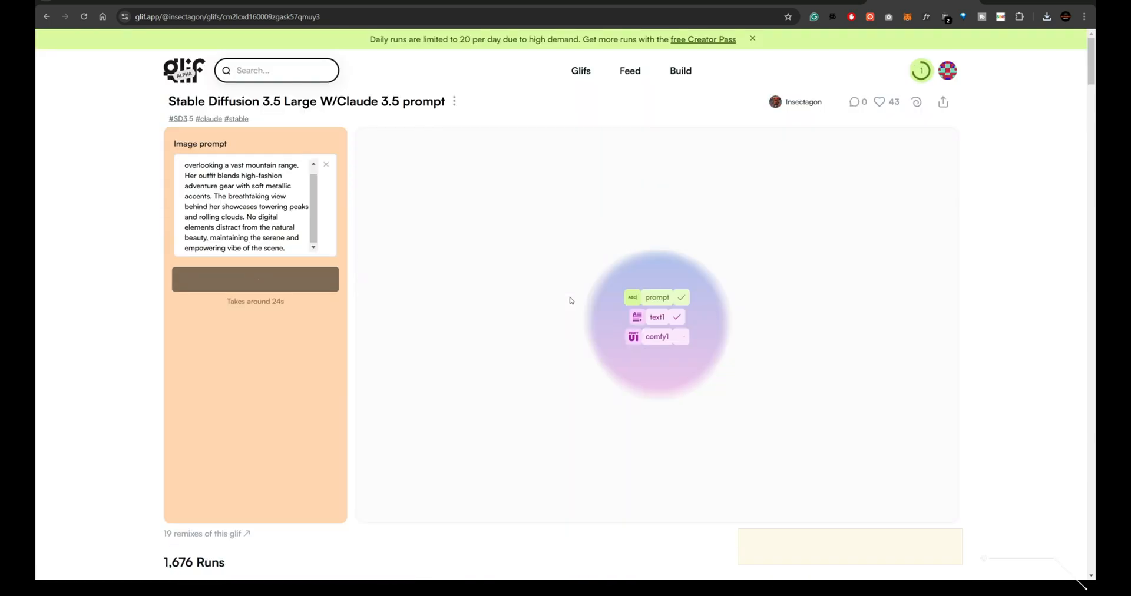
click(254, 279)
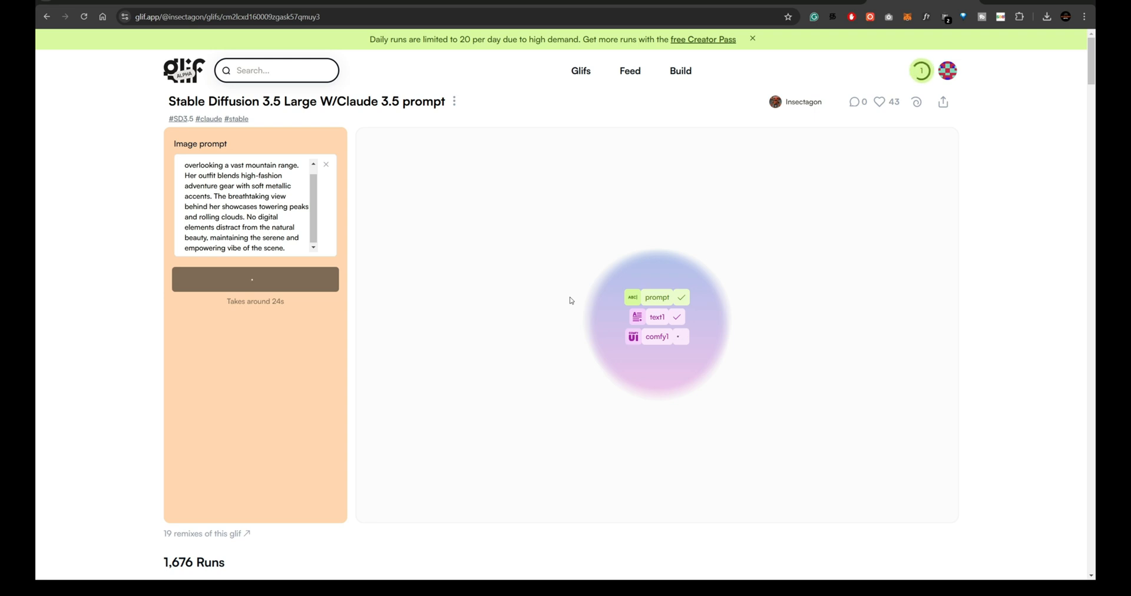
click(255, 279)
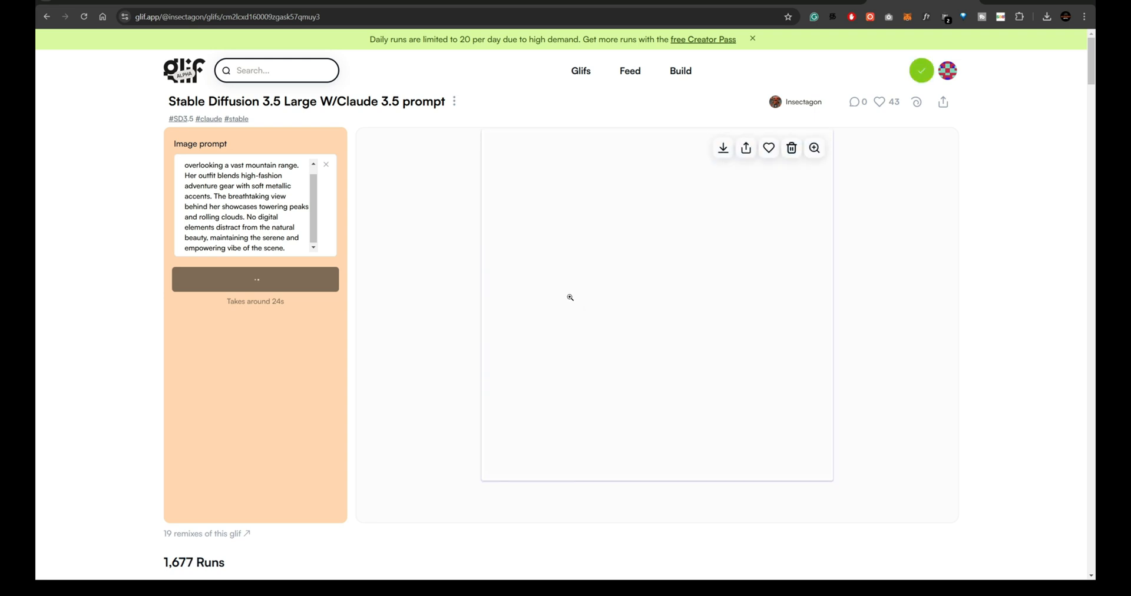
click(255, 279)
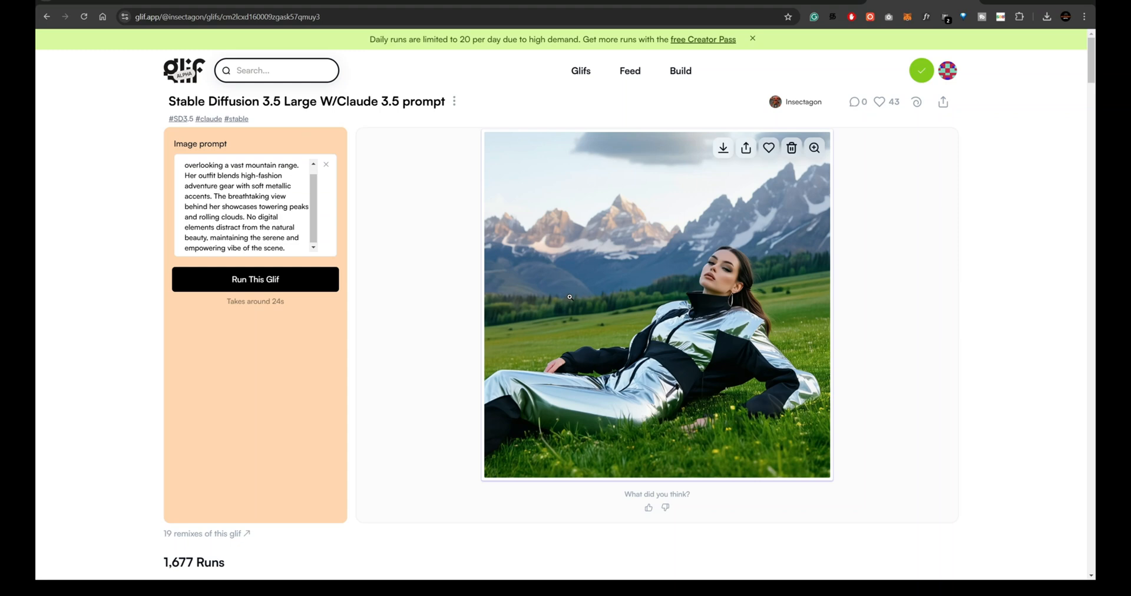
click(722, 148)
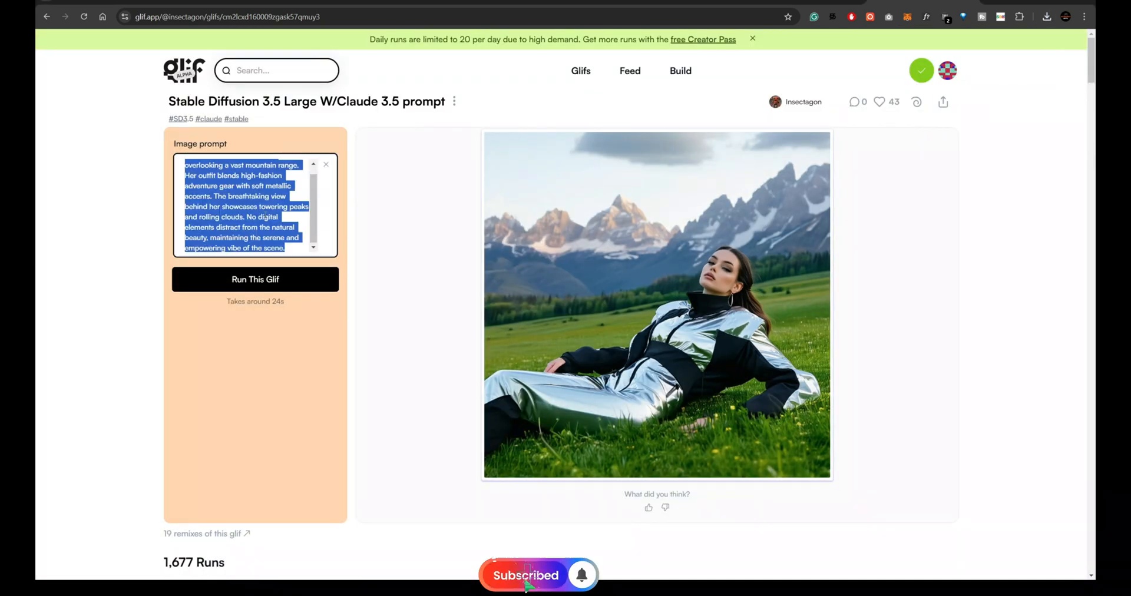
- Generate the bioluminescent flower portrait with the SD 3.5 Large glif, view it full size, and close it
click(255, 279)
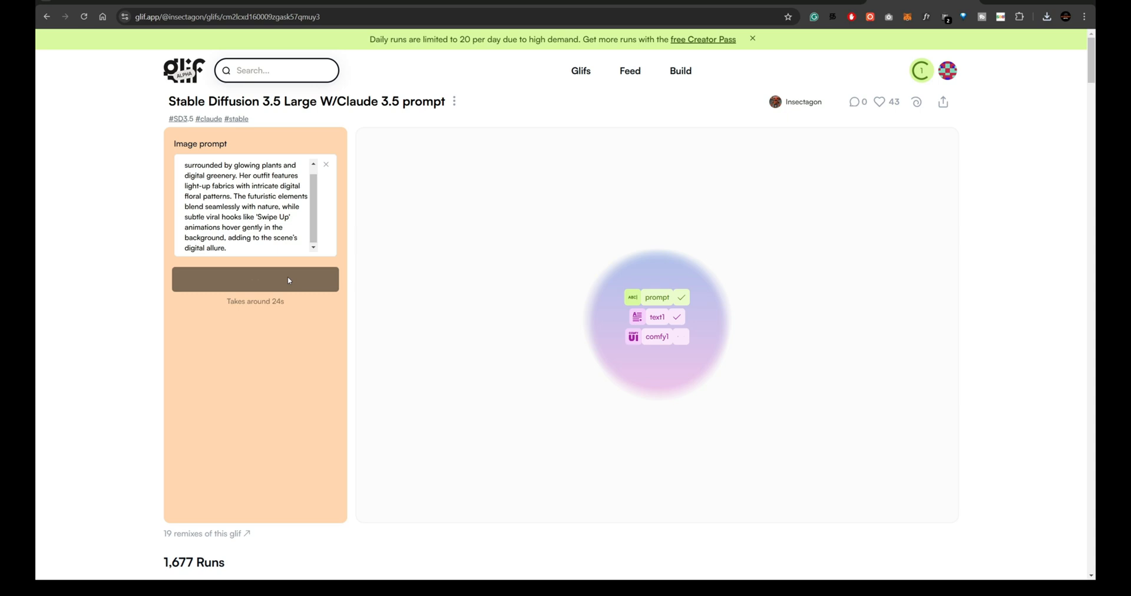
click(254, 280)
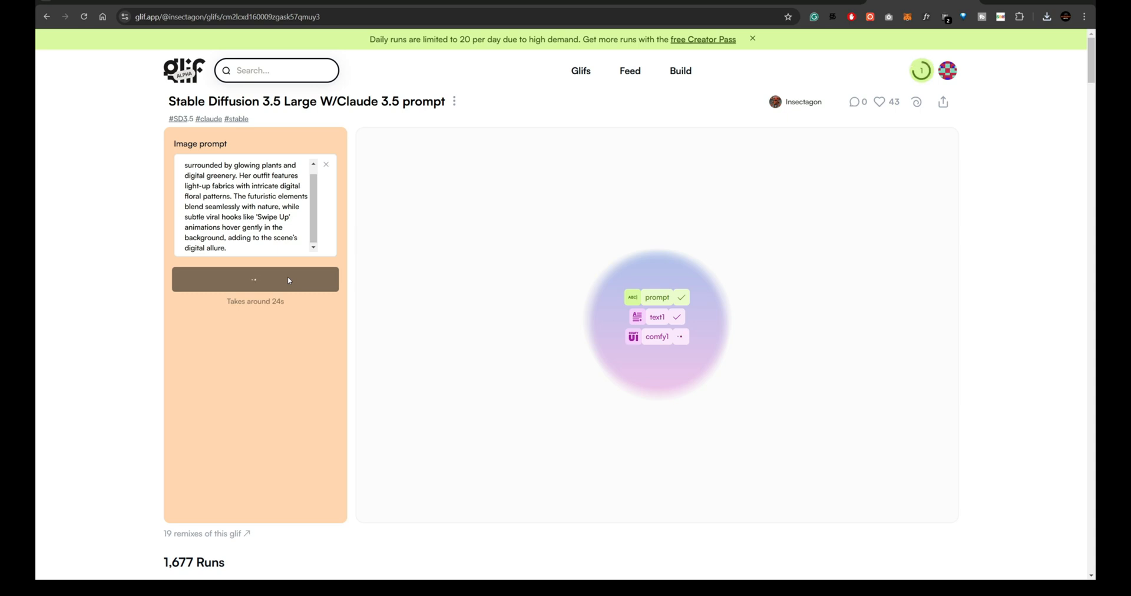
click(254, 279)
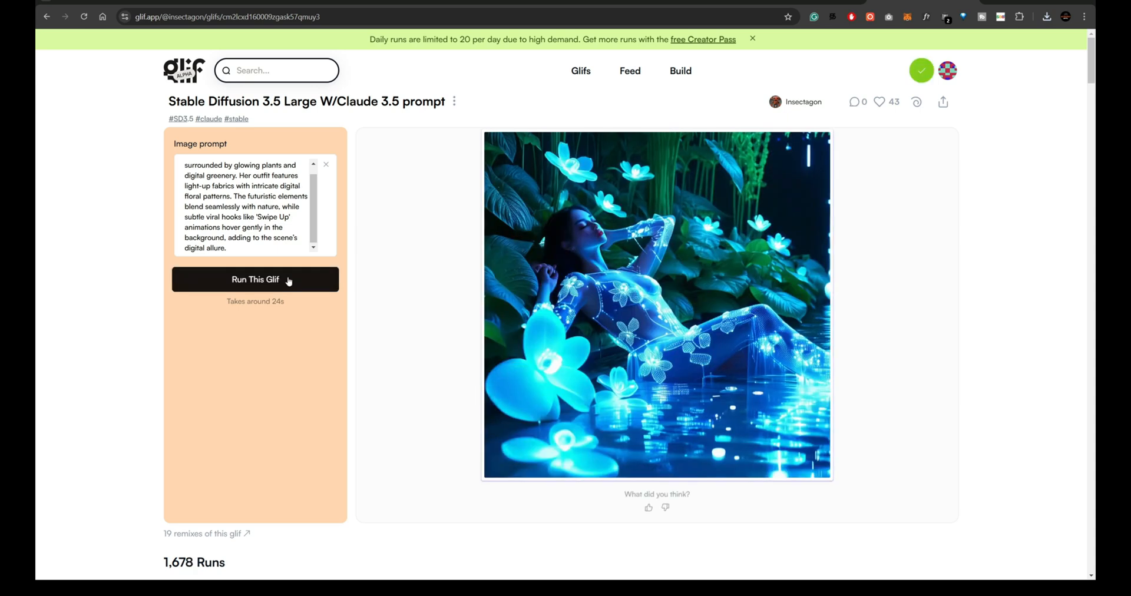
click(656, 303)
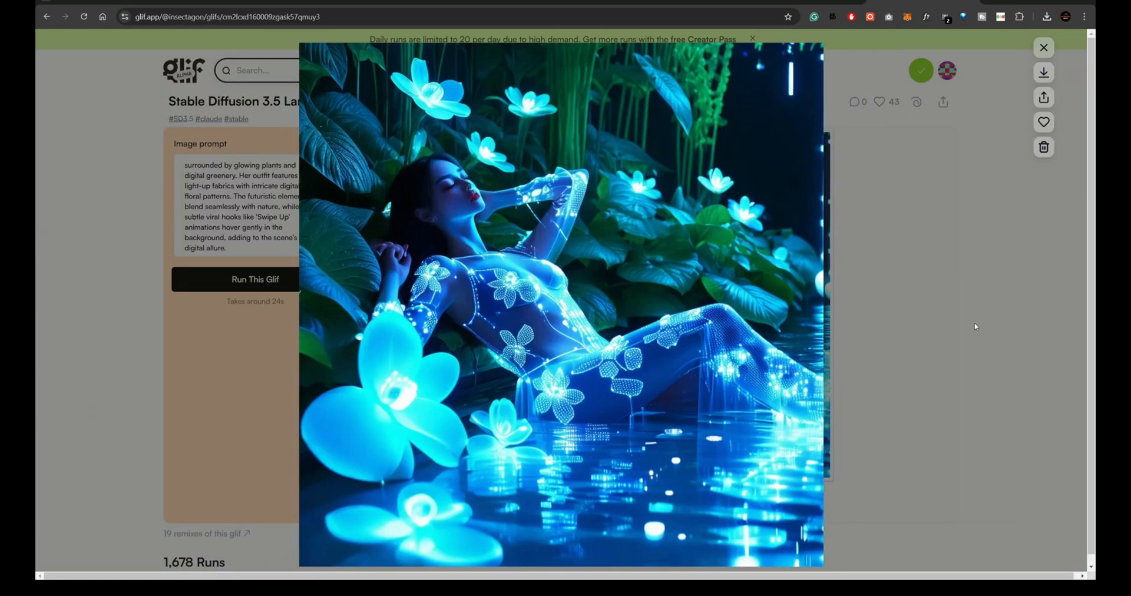
click(1044, 47)
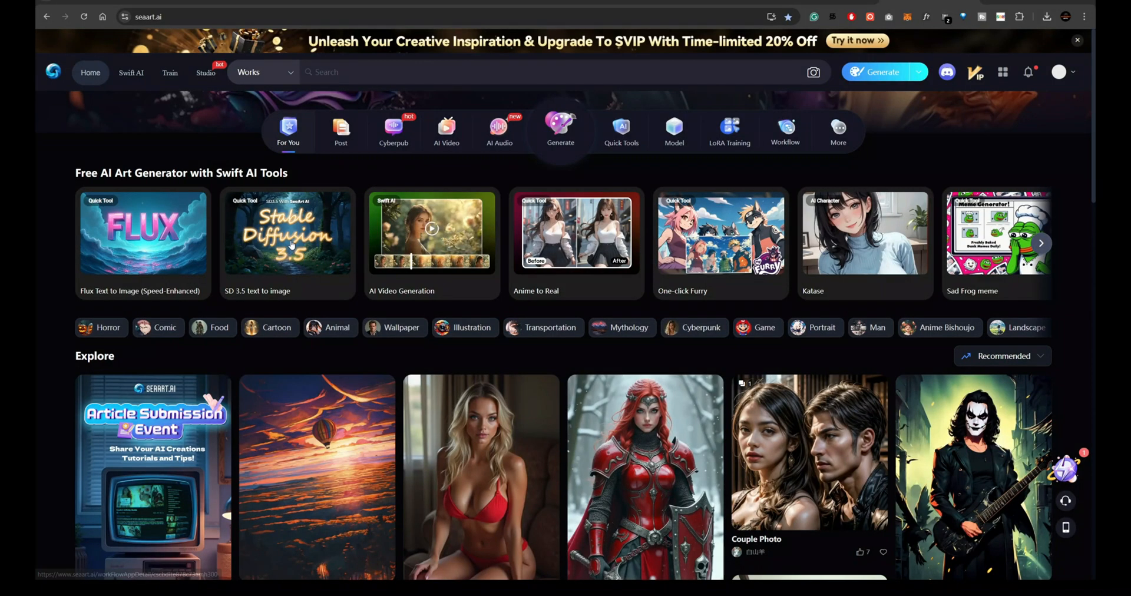
- Open SeaArt's SD 3.5 tool, dismiss the upgrade offer, and enter the futuristic street-scene prompt at 16:9
click(855, 41)
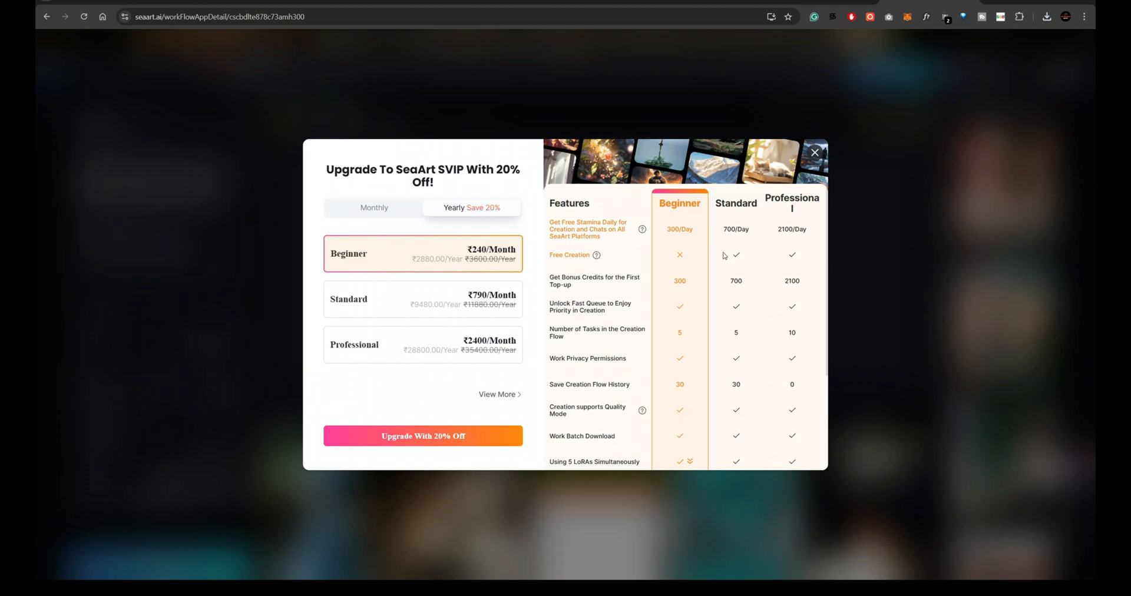
click(814, 153)
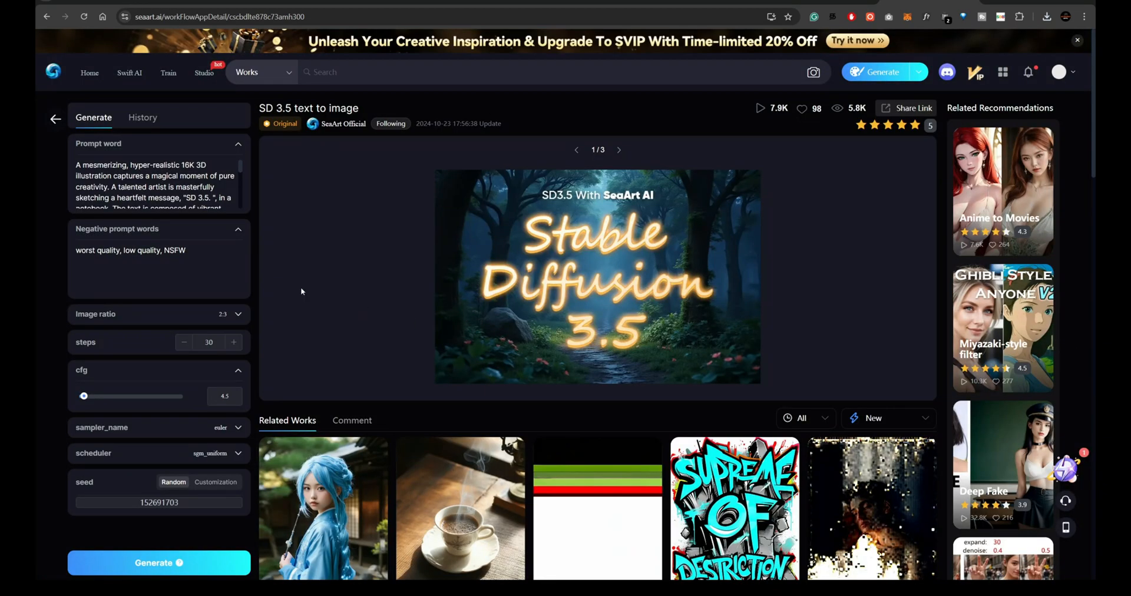
scroll(down, 3)
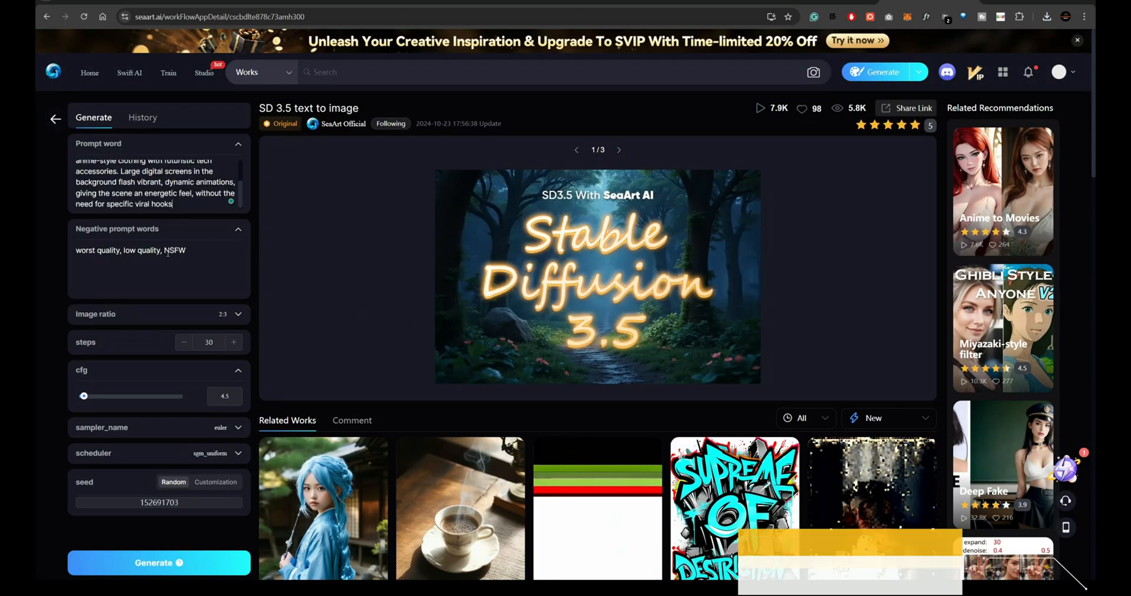
click(223, 314)
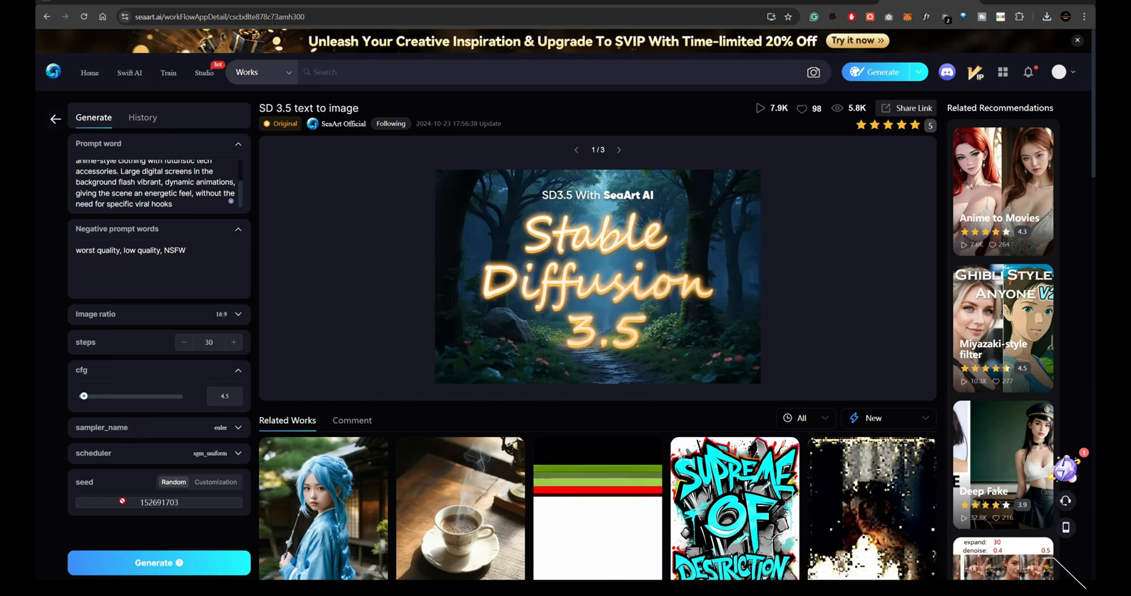
click(142, 117)
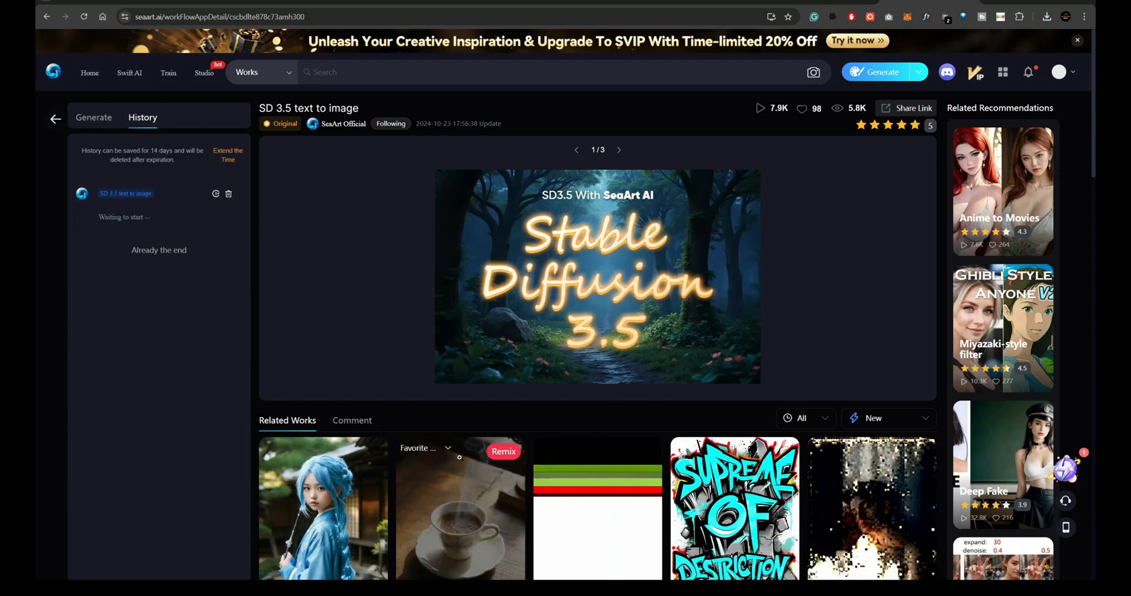
- Browse Related Works while the job waits, then return to the SD 3.5 showcase
scroll(down, 3)
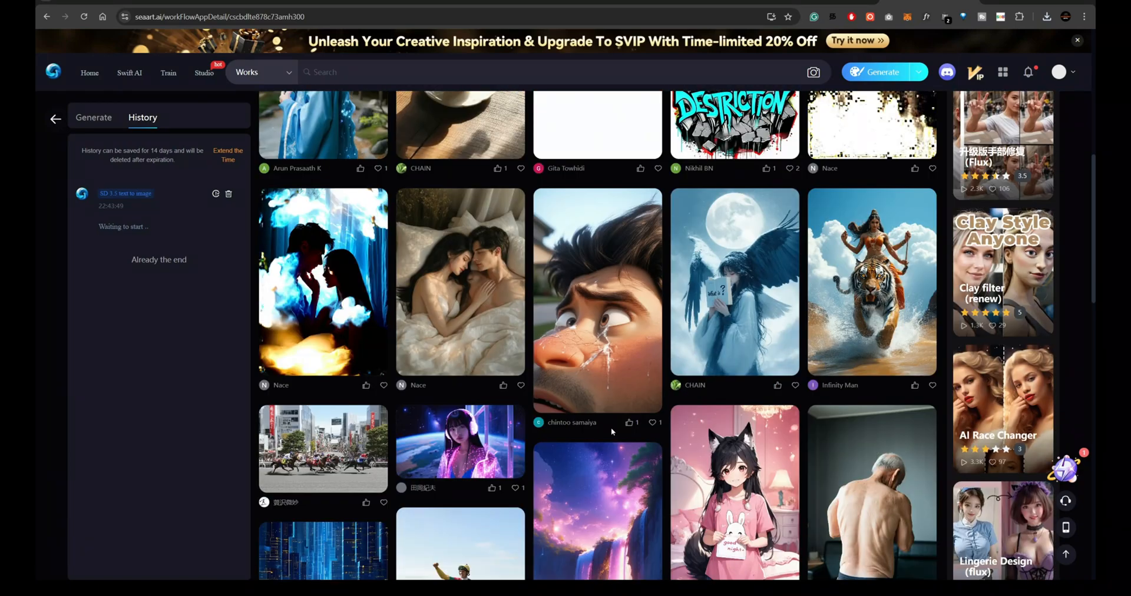
scroll(down, 3)
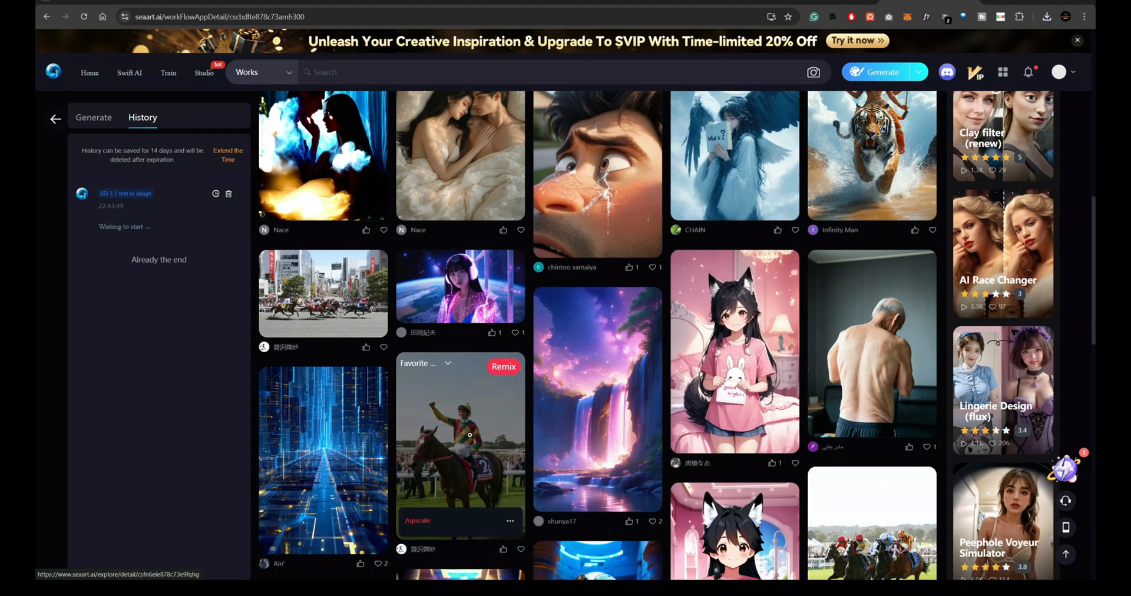
scroll(down, 3)
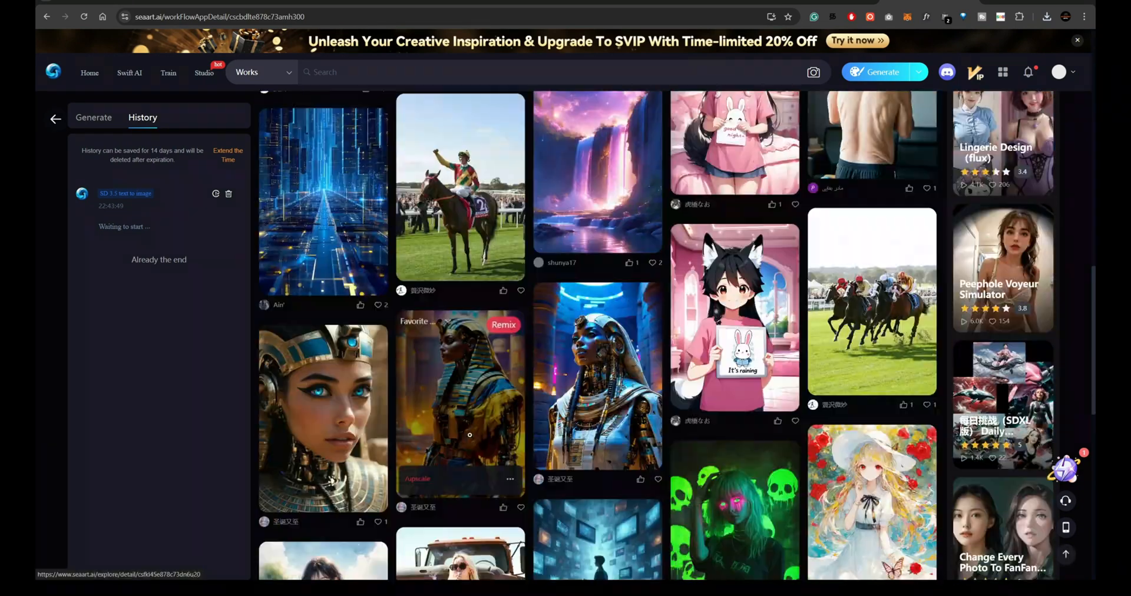
scroll(down, 3)
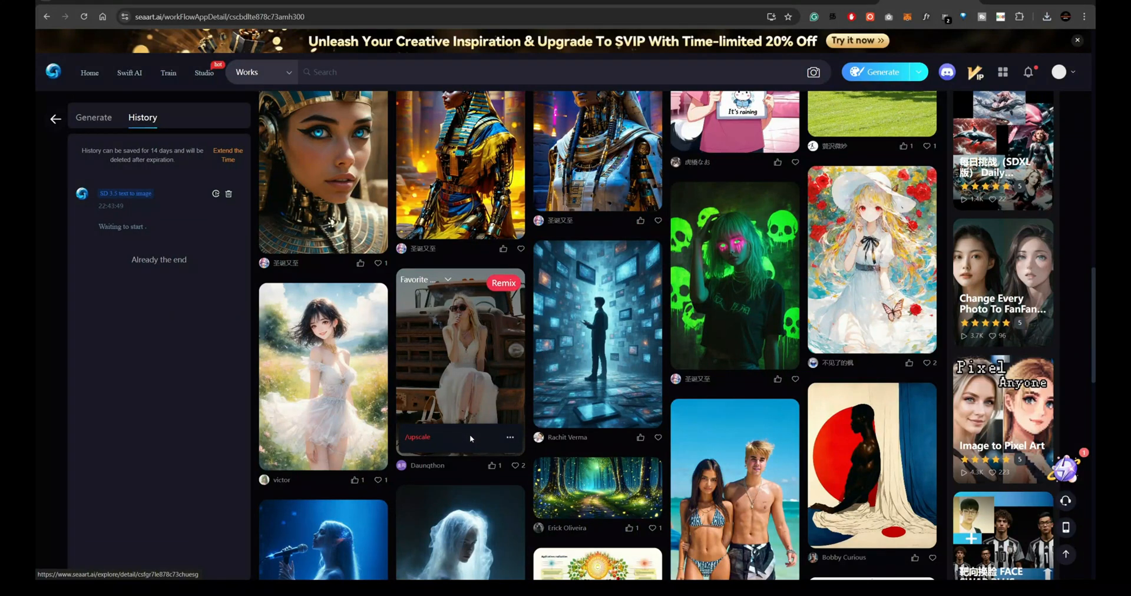
scroll(down, 3)
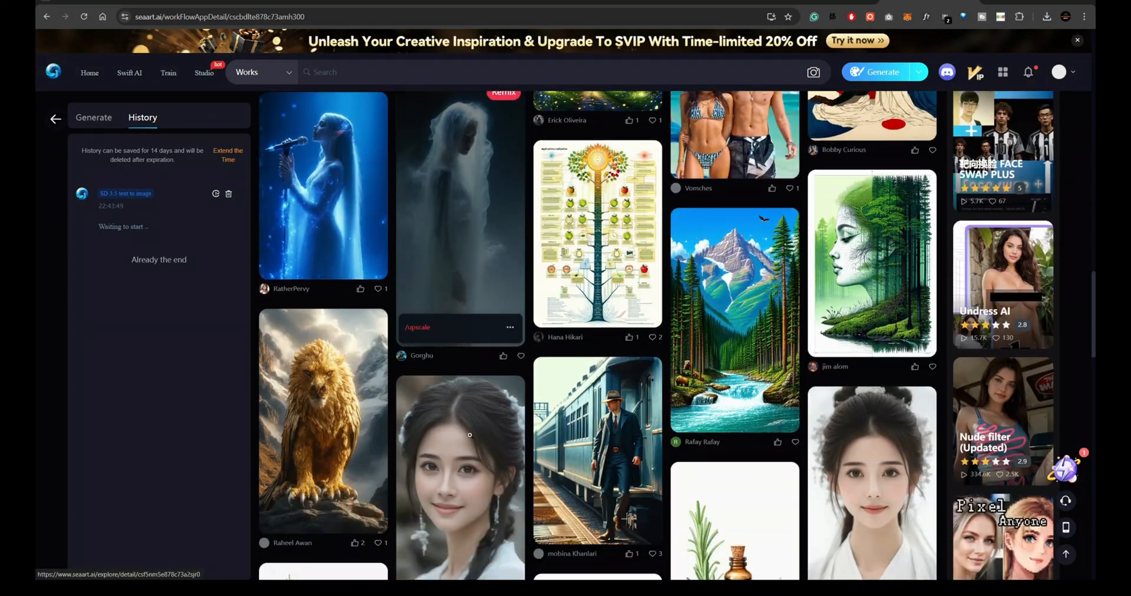
click(125, 193)
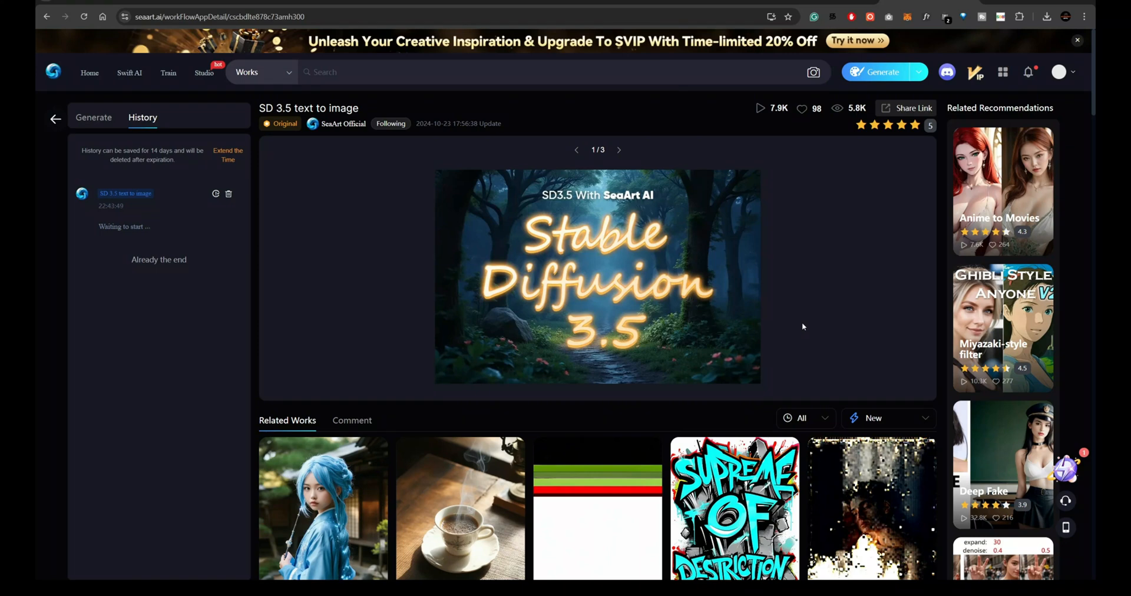
mouse_move(803, 327)
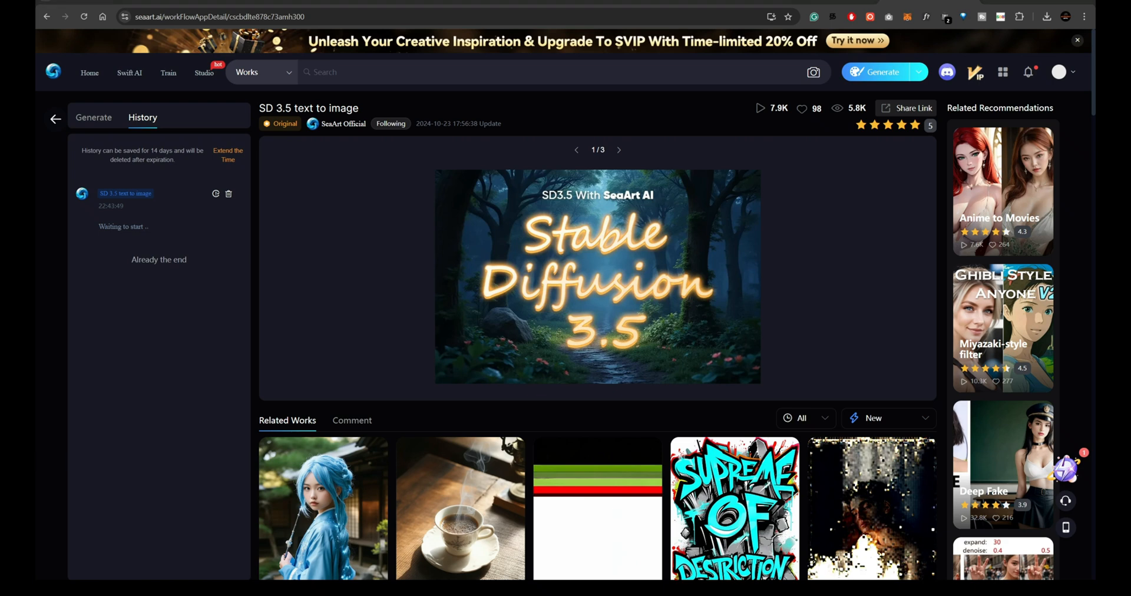
- Open the neon city-street portrait full screen from History, then close the viewer
click(597, 277)
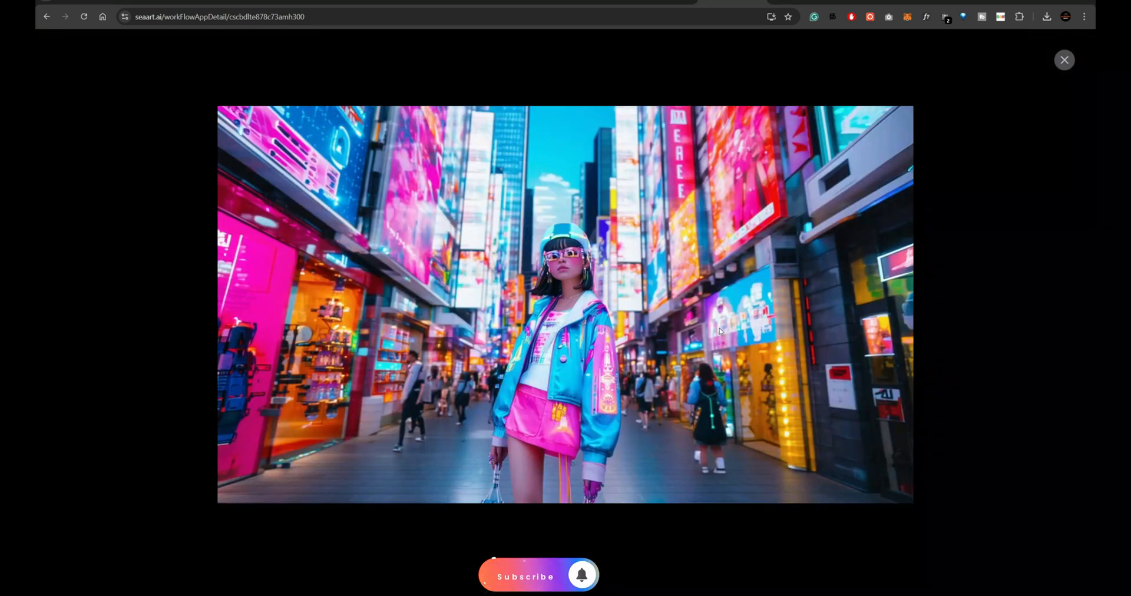
click(525, 575)
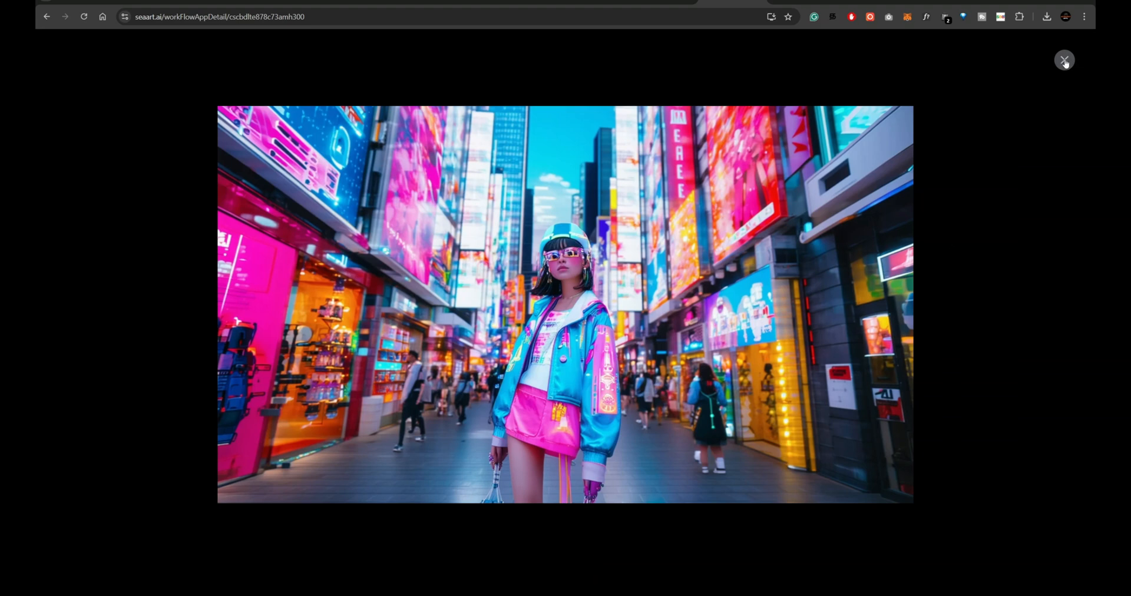
click(1063, 60)
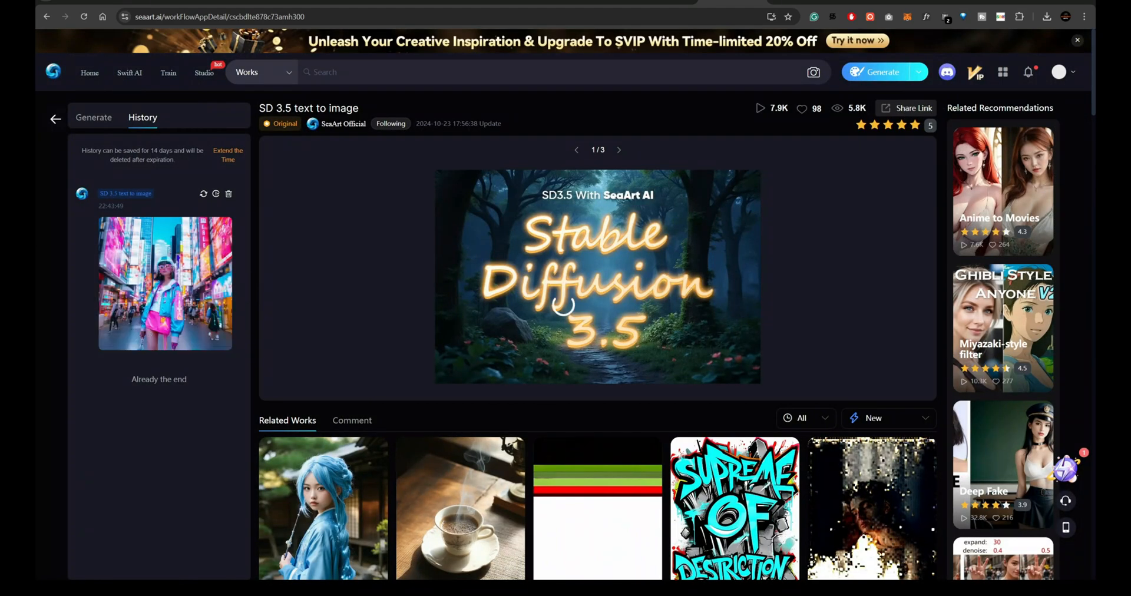
click(1046, 17)
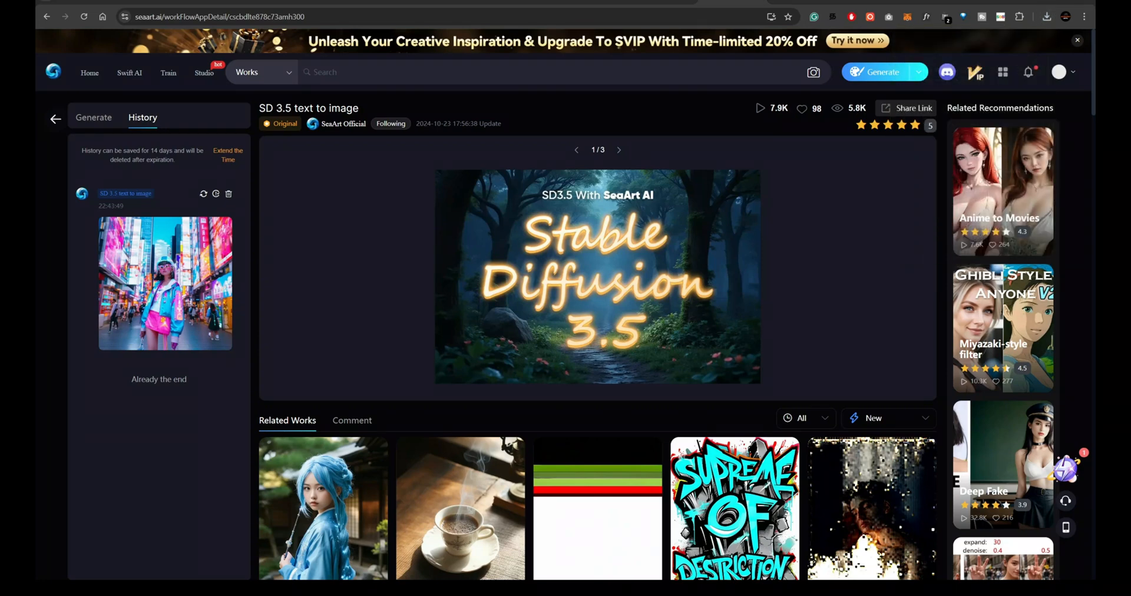
- Generate from the glowing-garden Swipe Up prompt and view the result full size from History
click(93, 116)
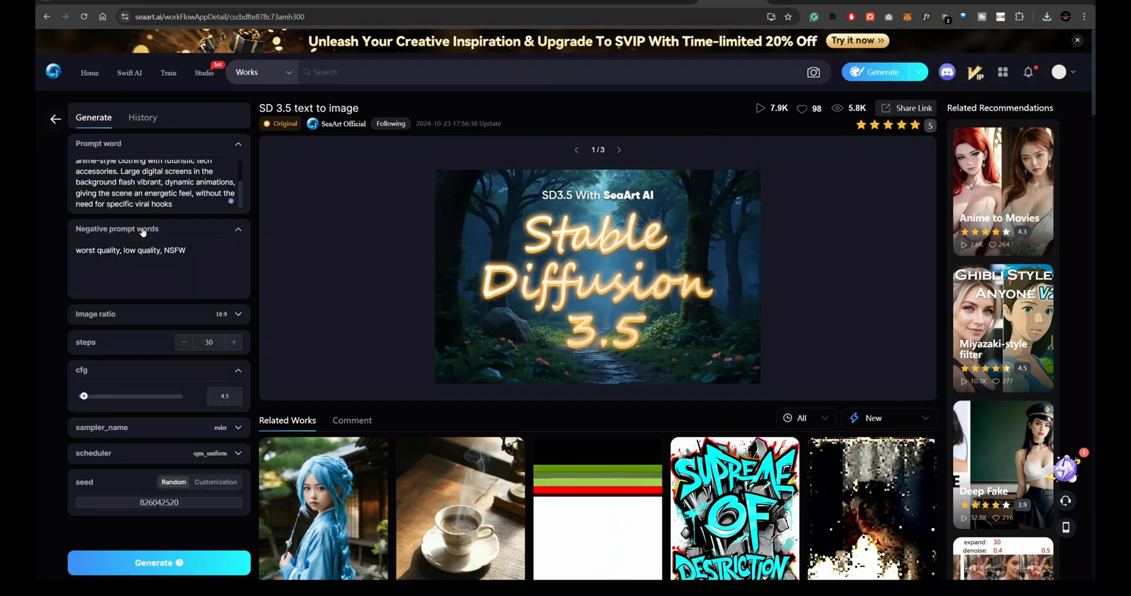
scroll(down, 3)
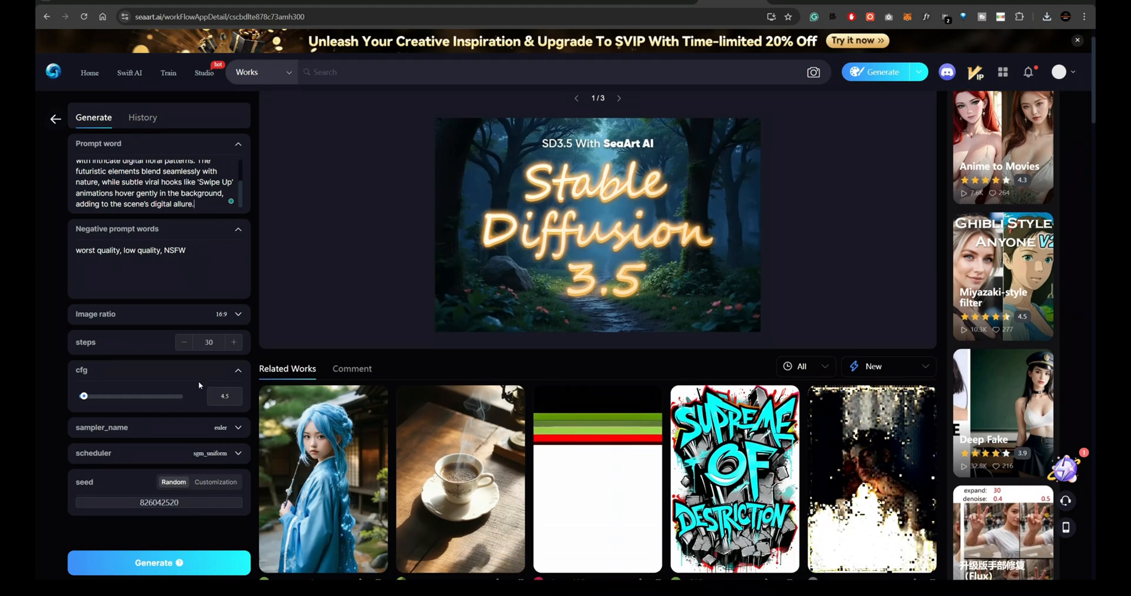
click(173, 482)
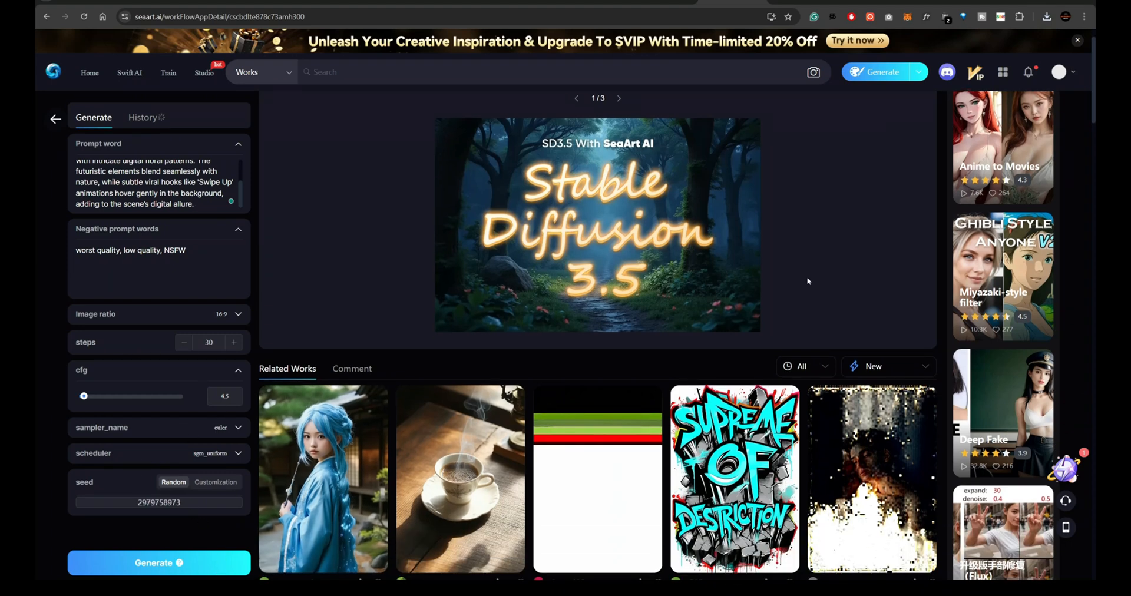
click(142, 117)
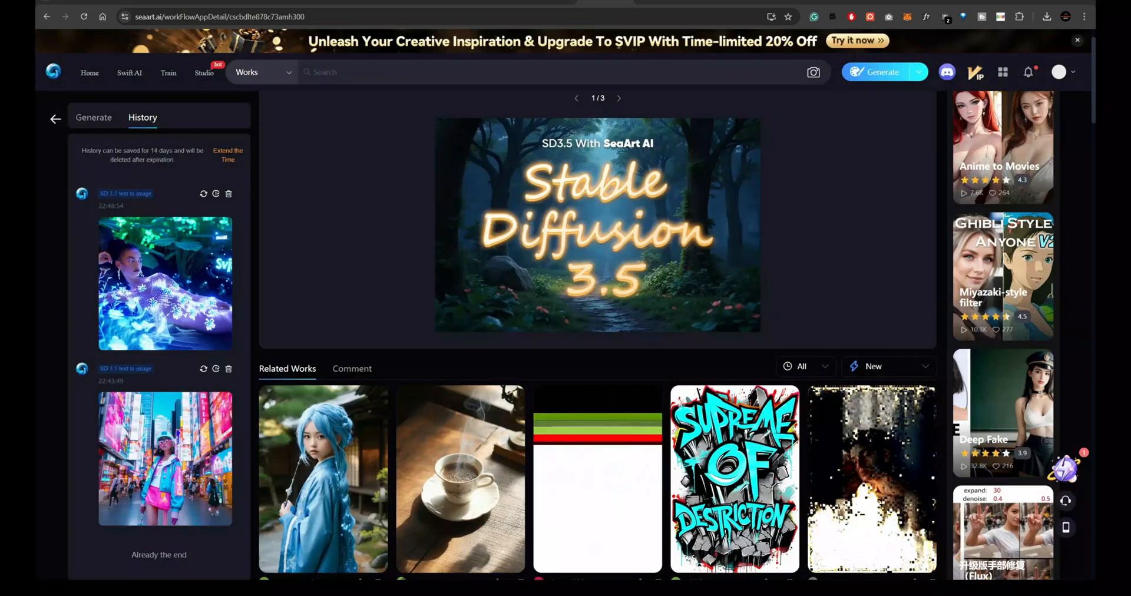
click(165, 283)
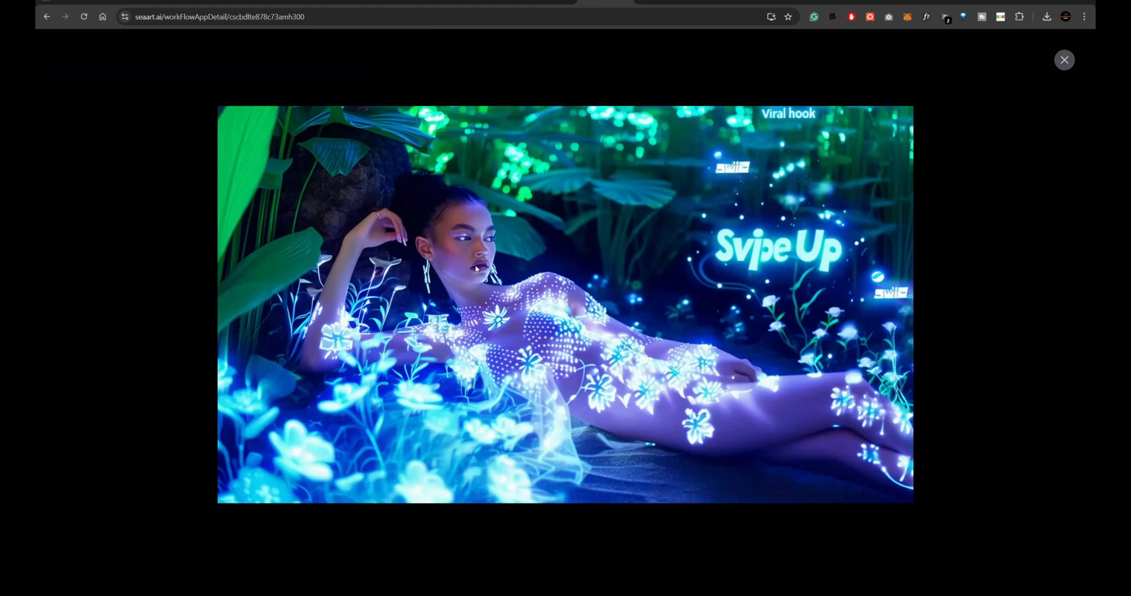
mouse_move(1018, 92)
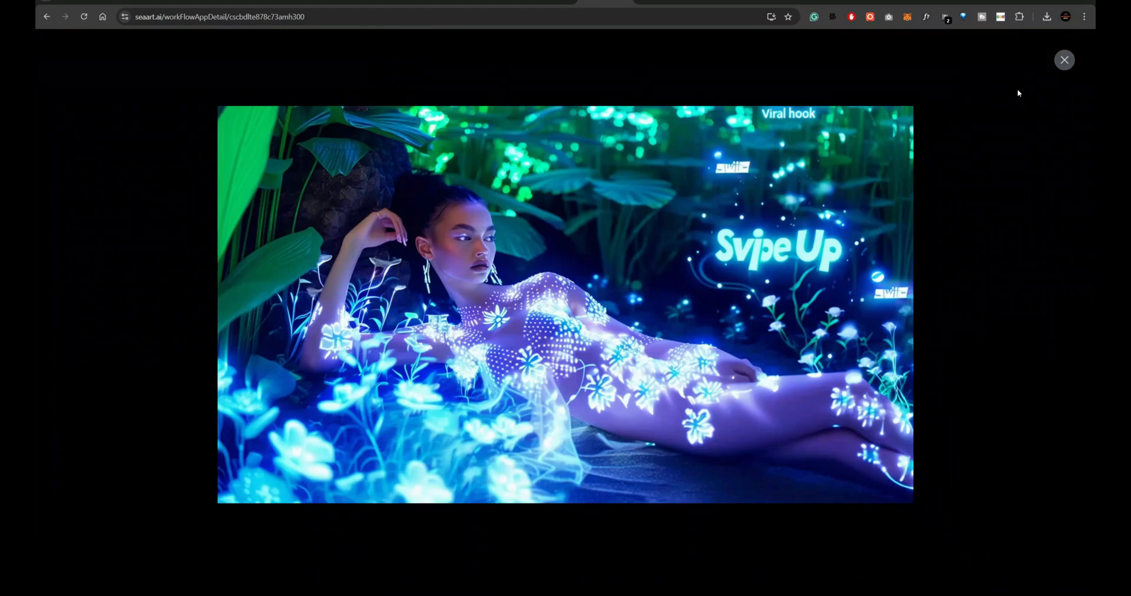
click(1064, 60)
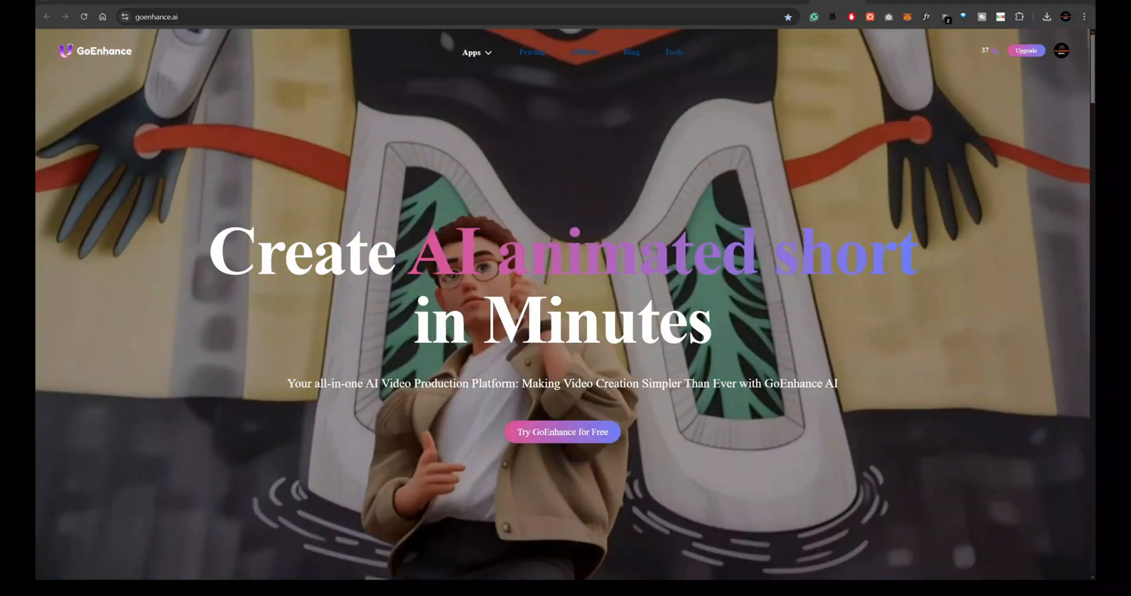
- Open GoEnhance's Text to Image app and run the glowing-garden prompt with SD3.5 Large at 16:9
click(472, 52)
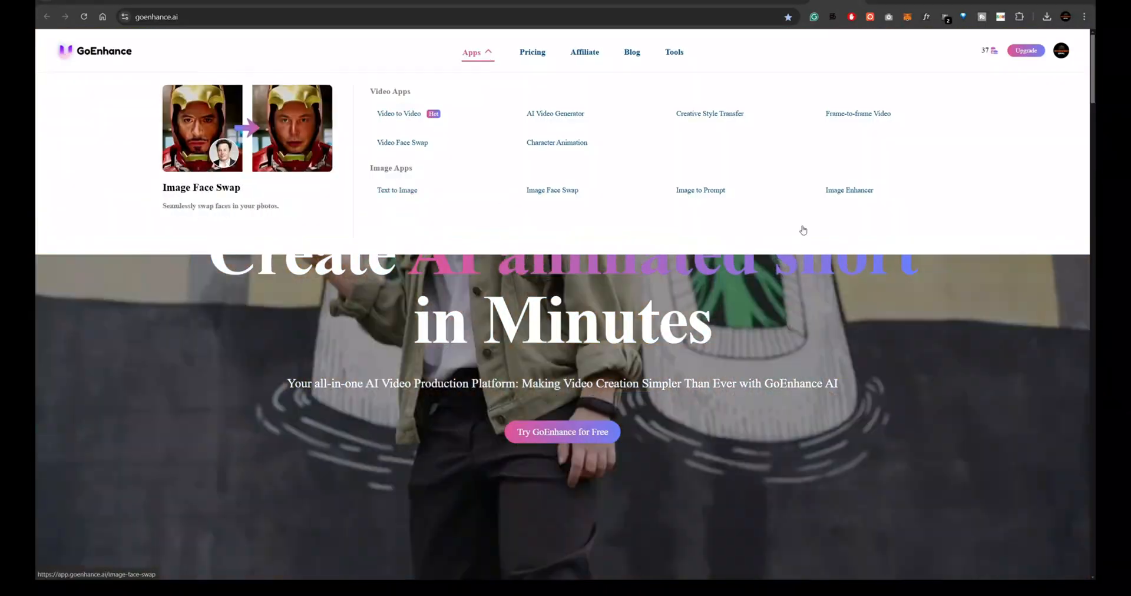
click(396, 189)
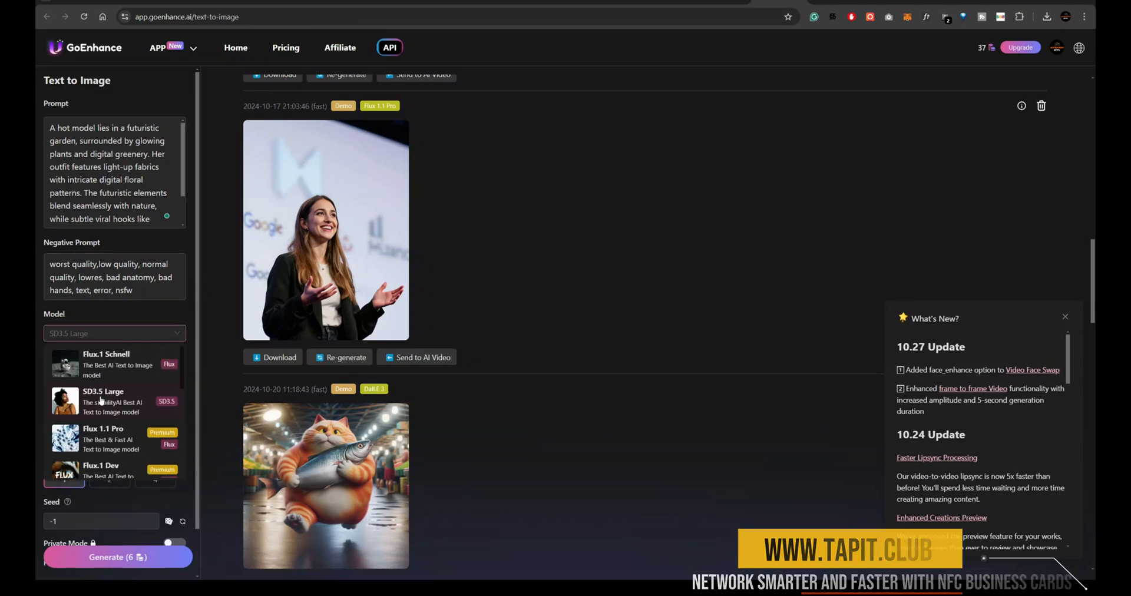
click(102, 391)
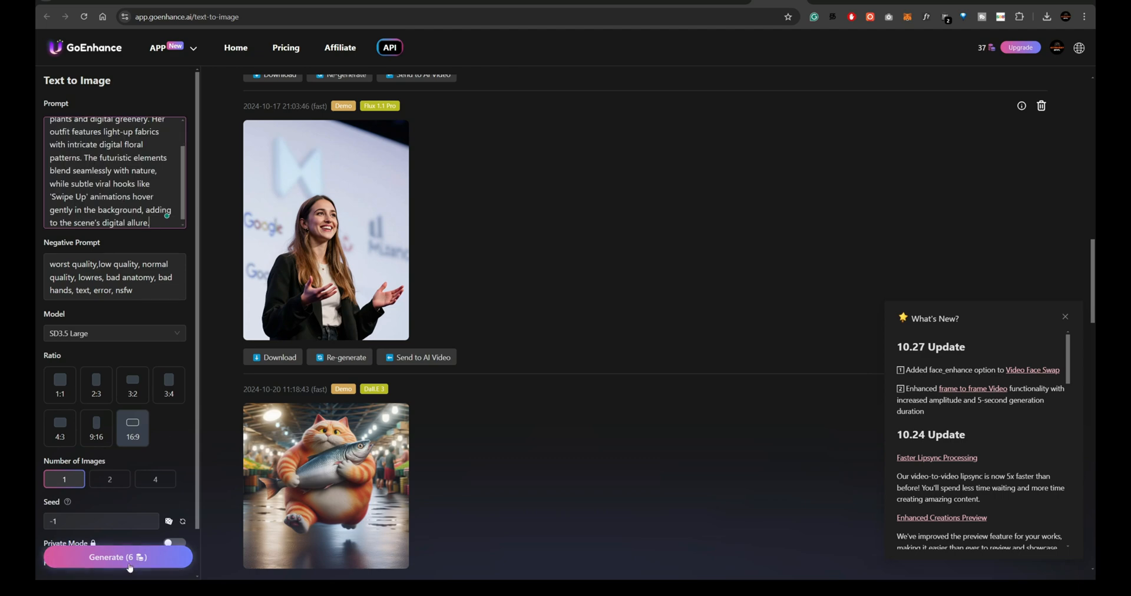
click(118, 557)
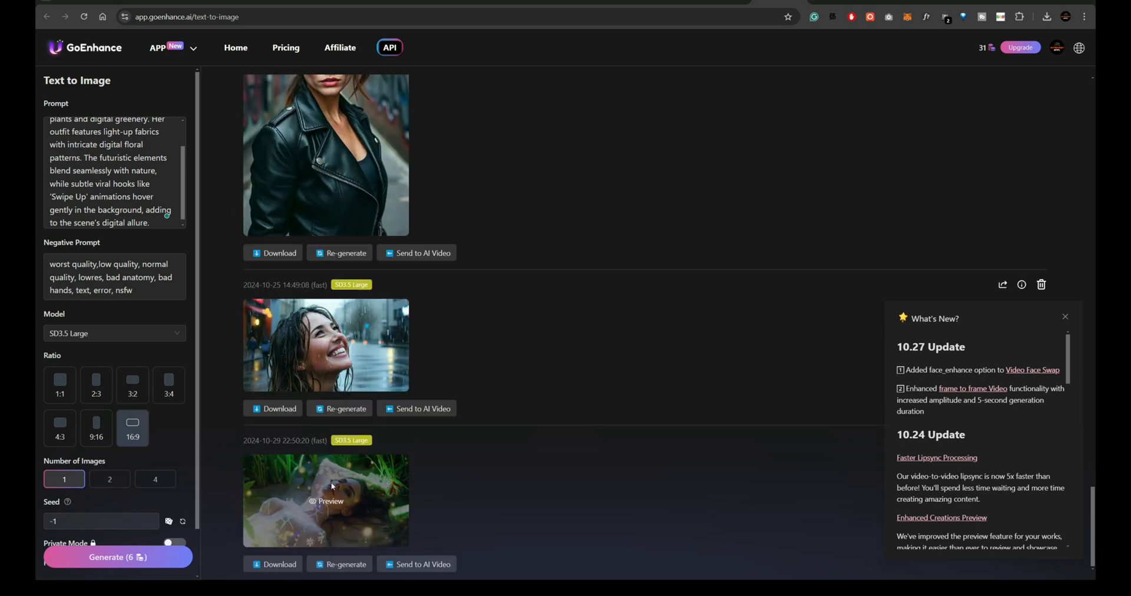
- Dismiss What's New, generate the orange-dress water portrait, and preview the sunset result enlarged
click(326, 501)
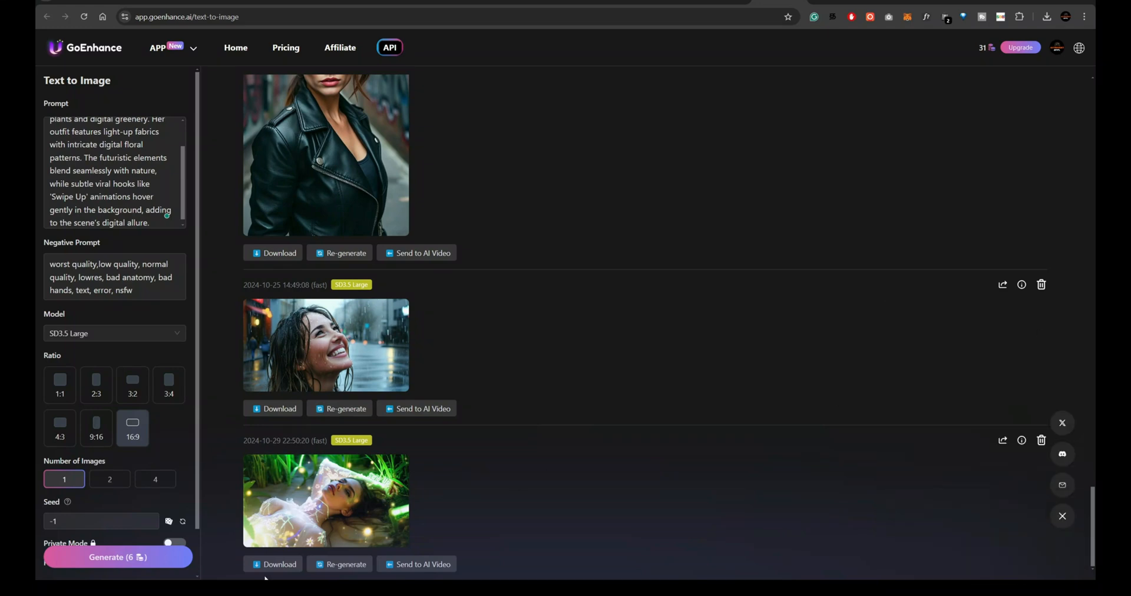
click(279, 253)
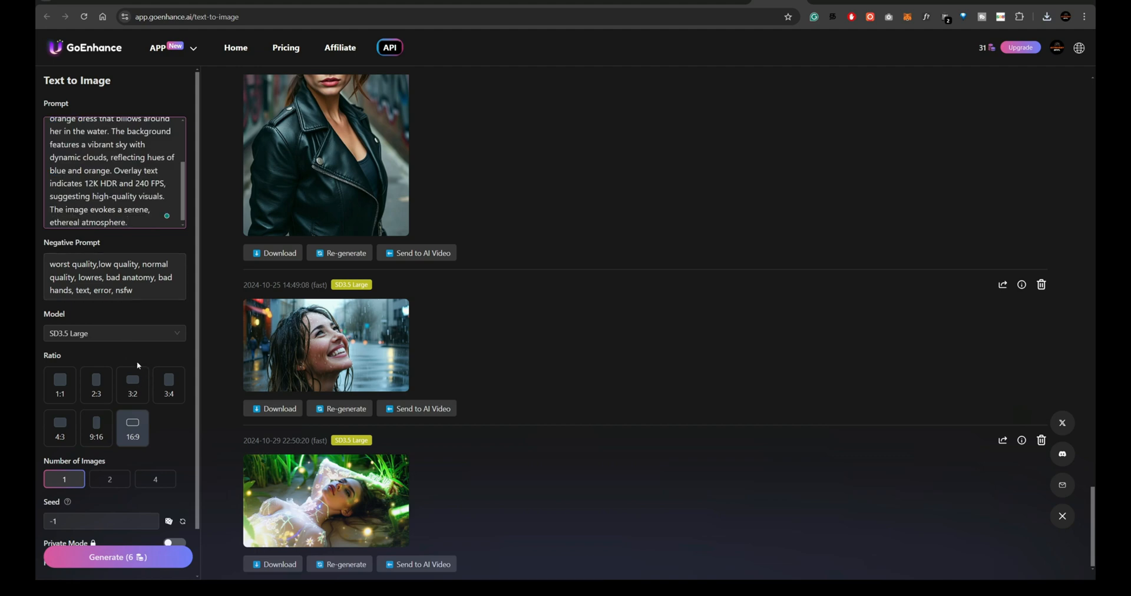
scroll(up, 3)
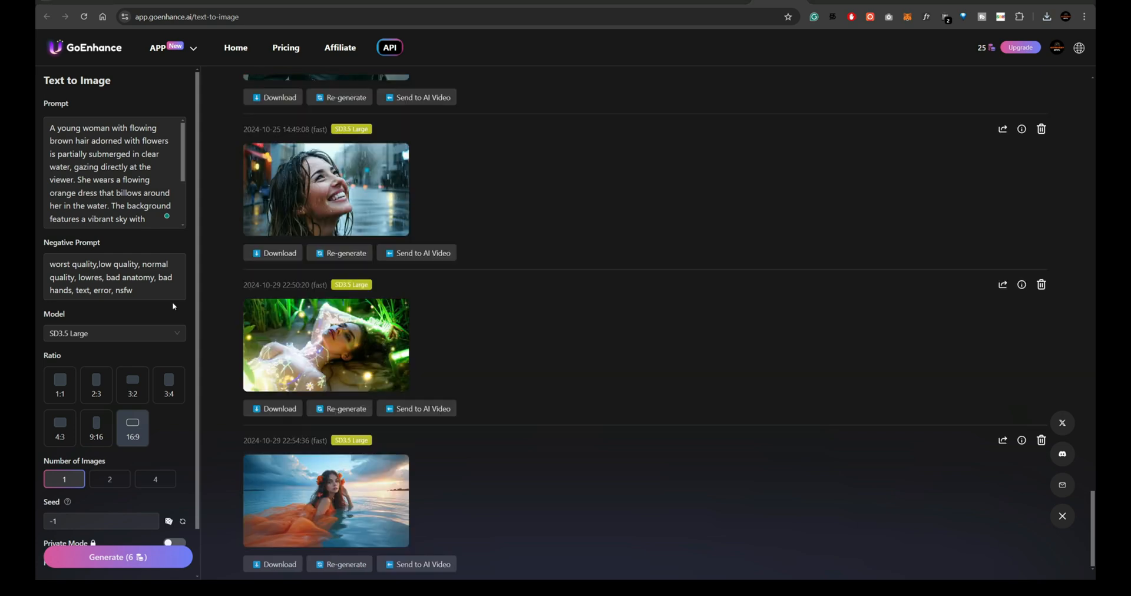
click(325, 501)
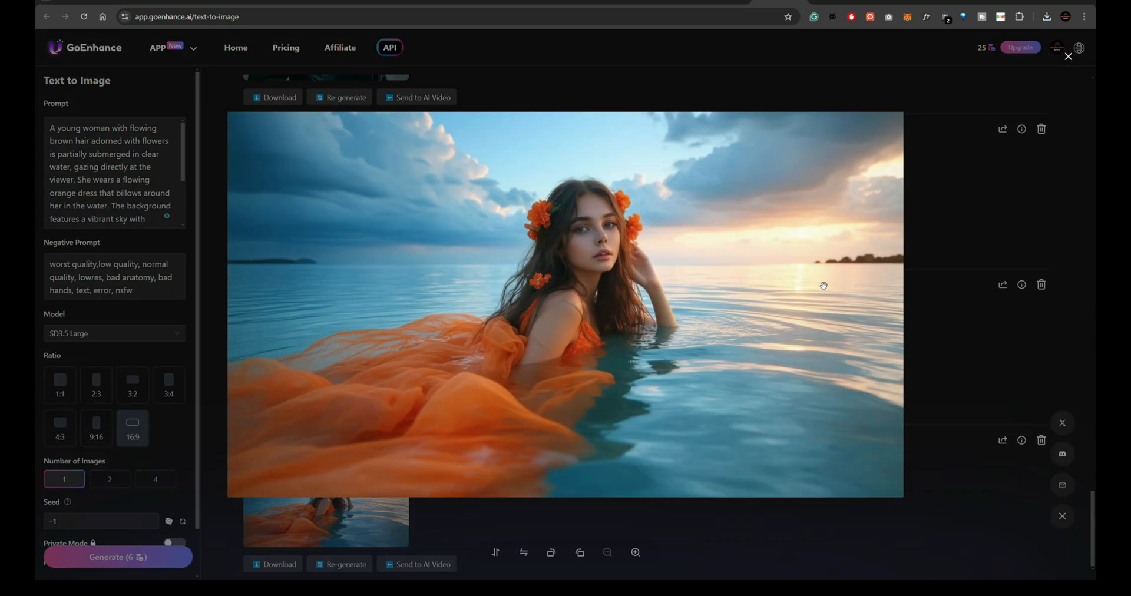
mouse_move(960, 337)
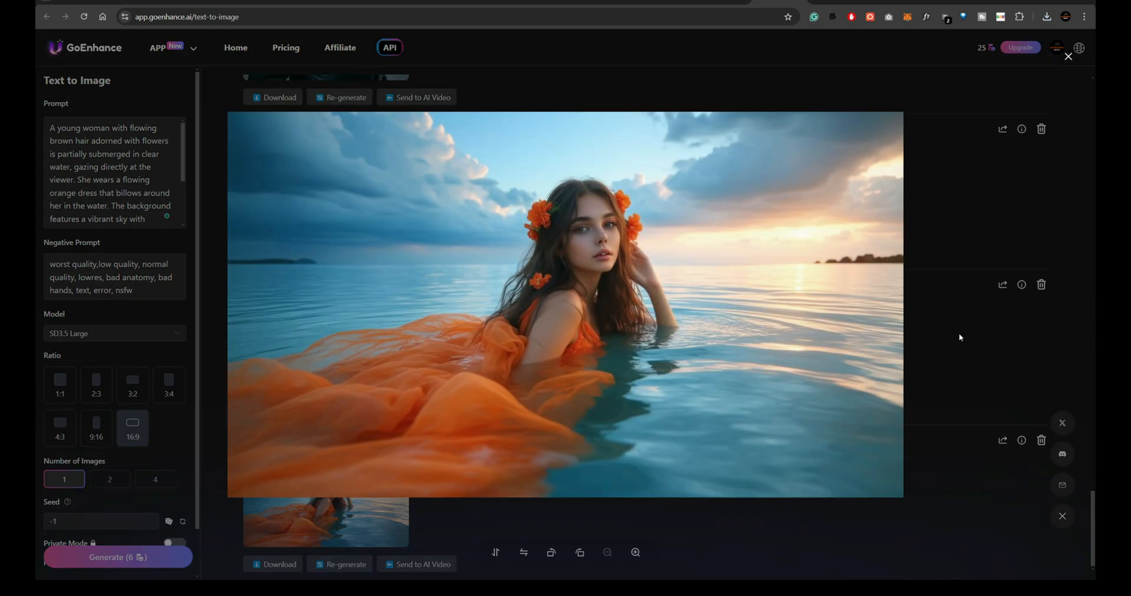